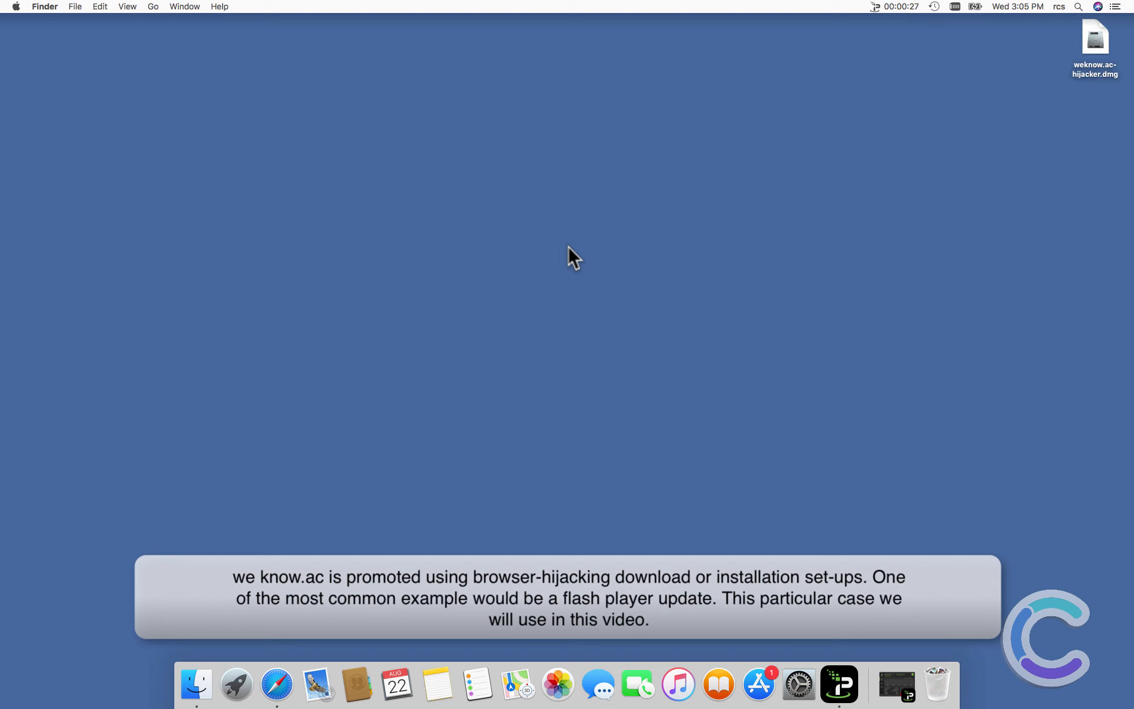
mouse_move(1095, 62)
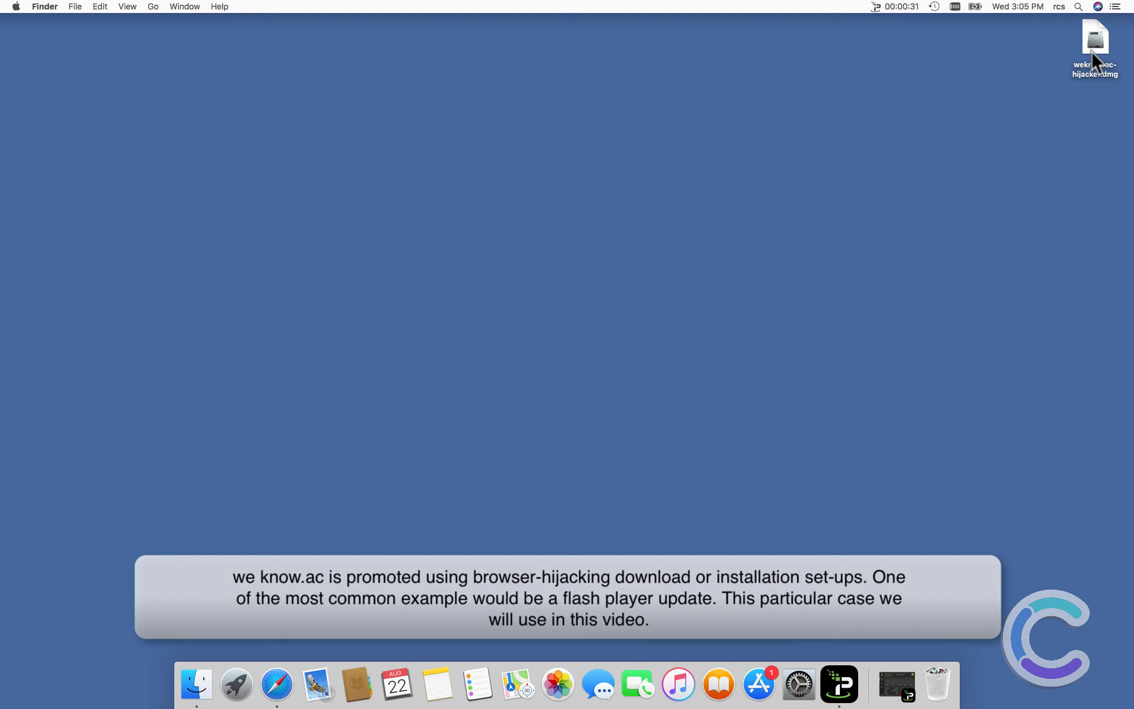
Step: Open weknow.ac-hijacker.dmg from the desktop and select its Install.app
click(1095, 37)
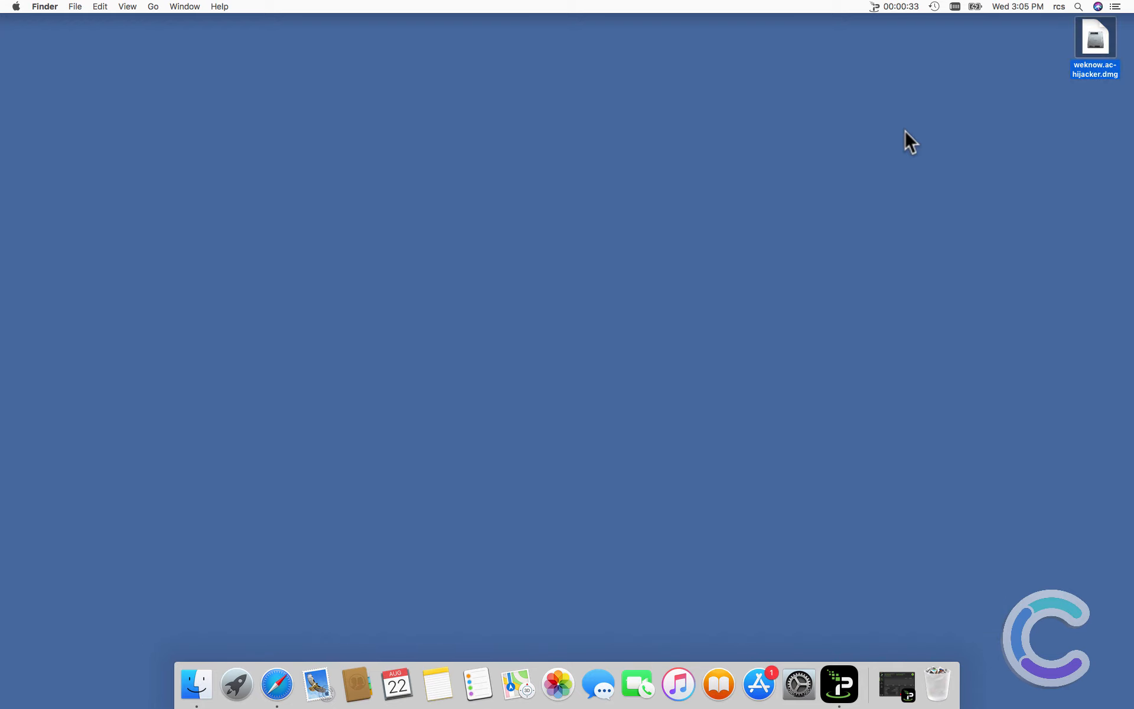
double_click(1095, 36)
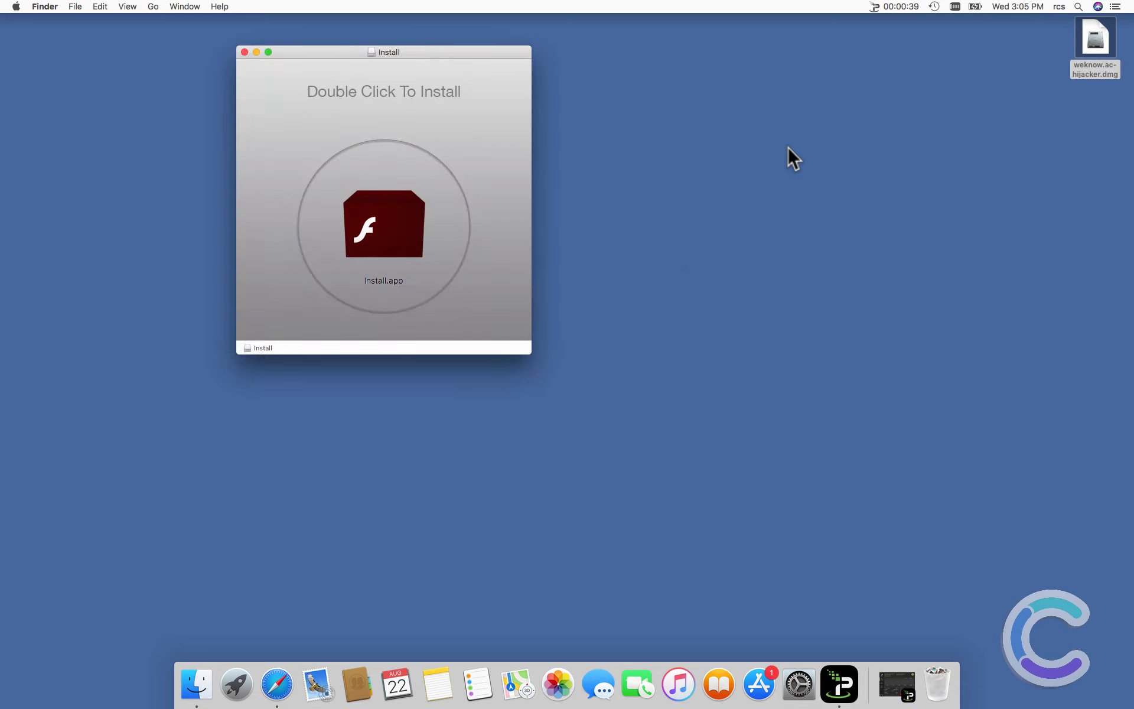
click(383, 225)
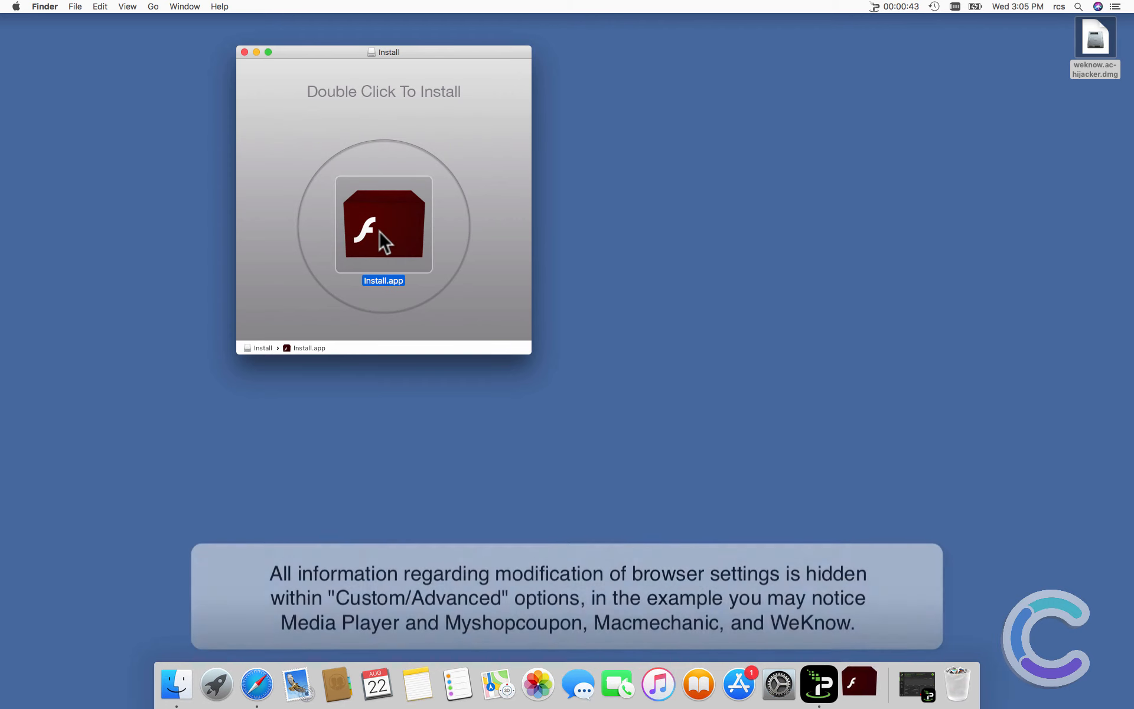
Step: Install Media Player via Custom Installation, accepting the agreement and authorizing with the admin password
double_click(384, 226)
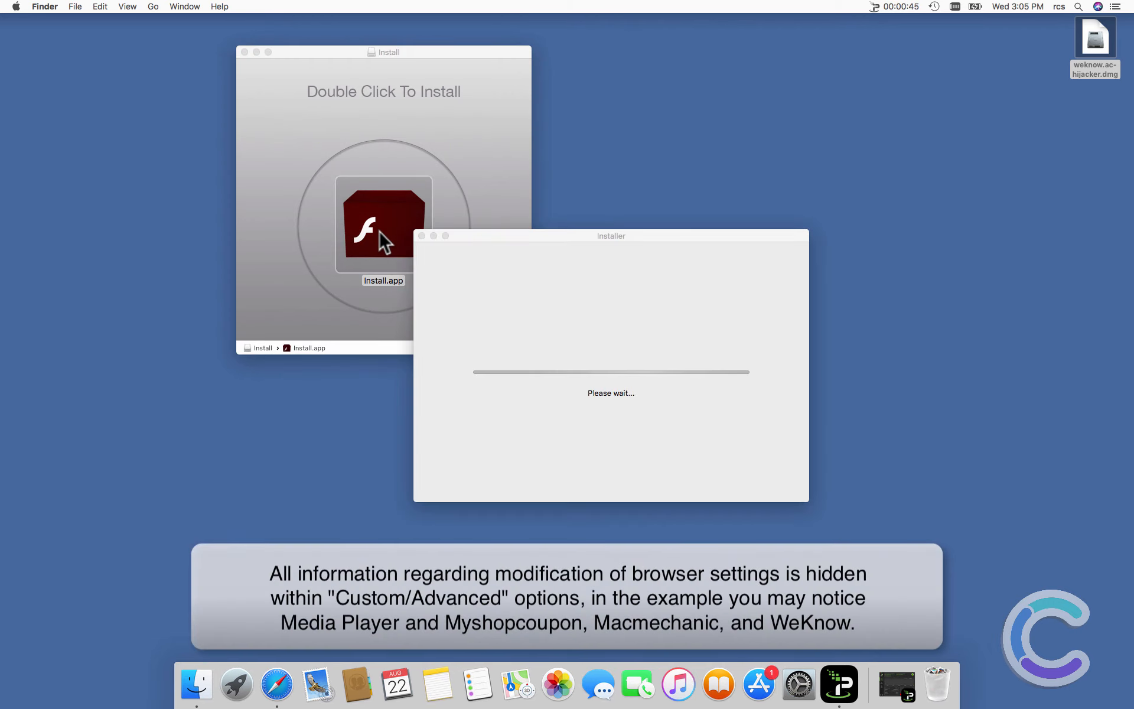
mouse_move(183, 385)
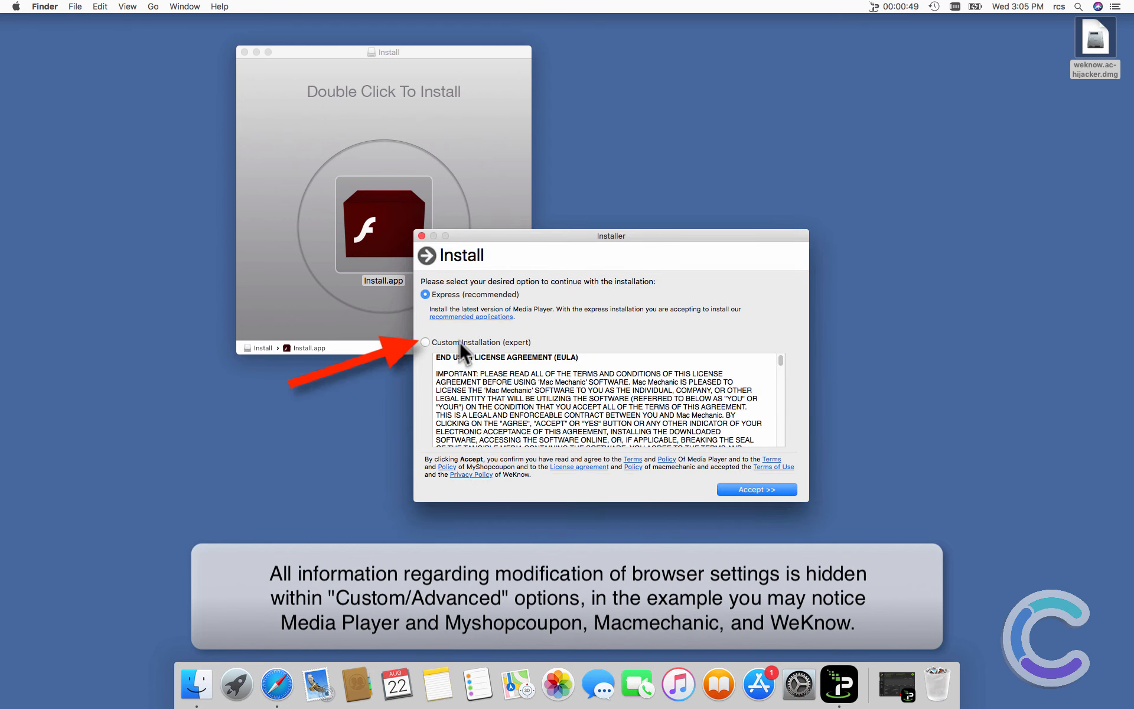
click(425, 342)
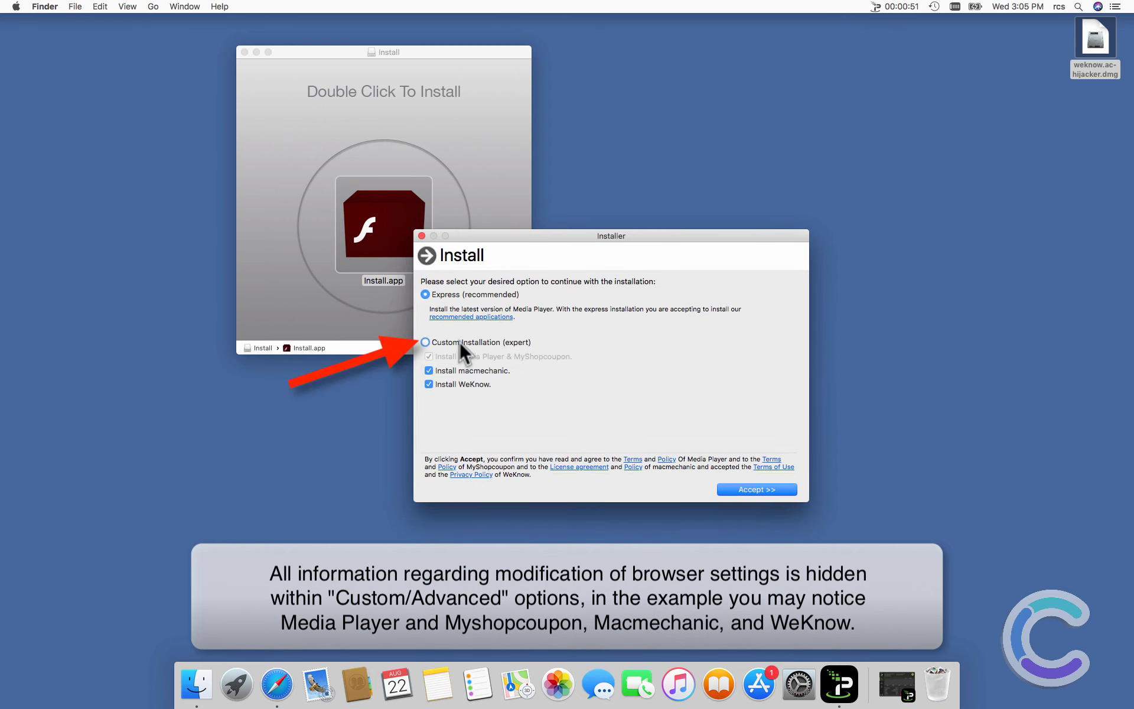
click(425, 342)
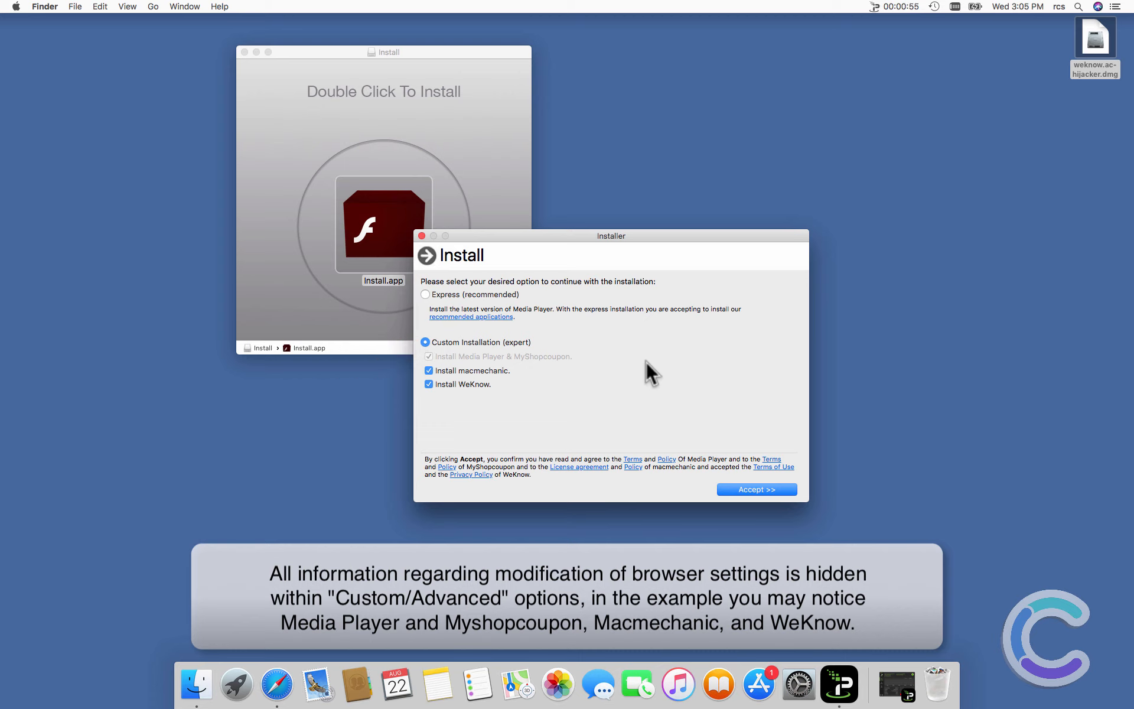
mouse_move(756, 489)
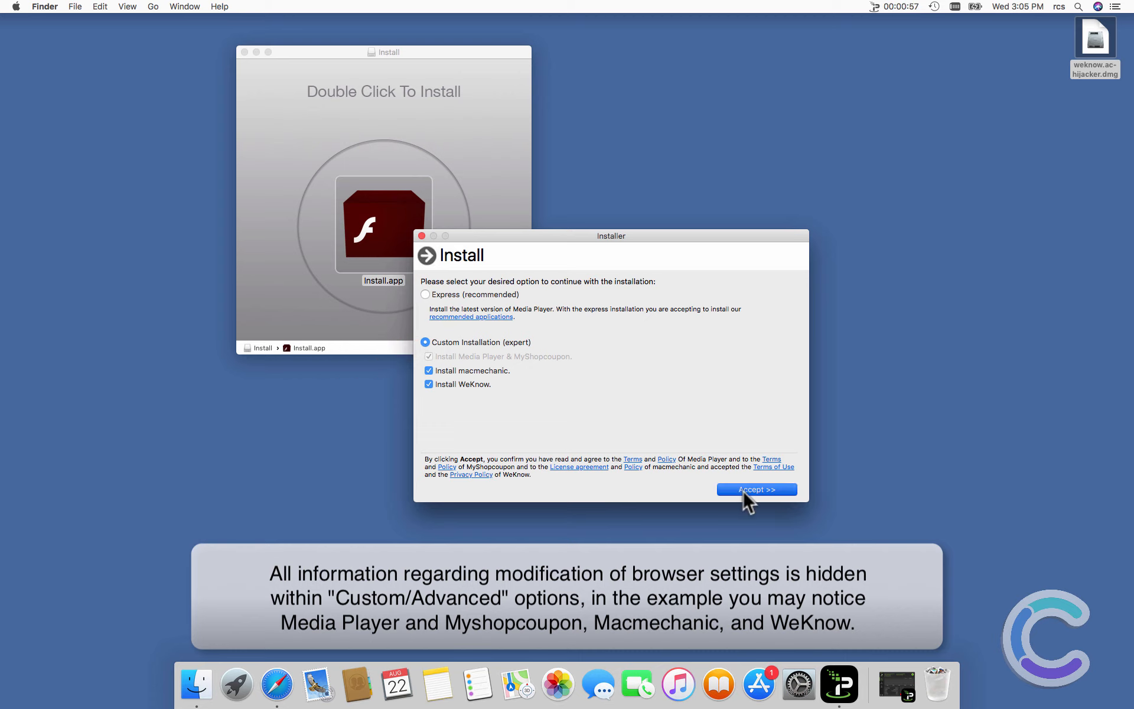
click(756, 489)
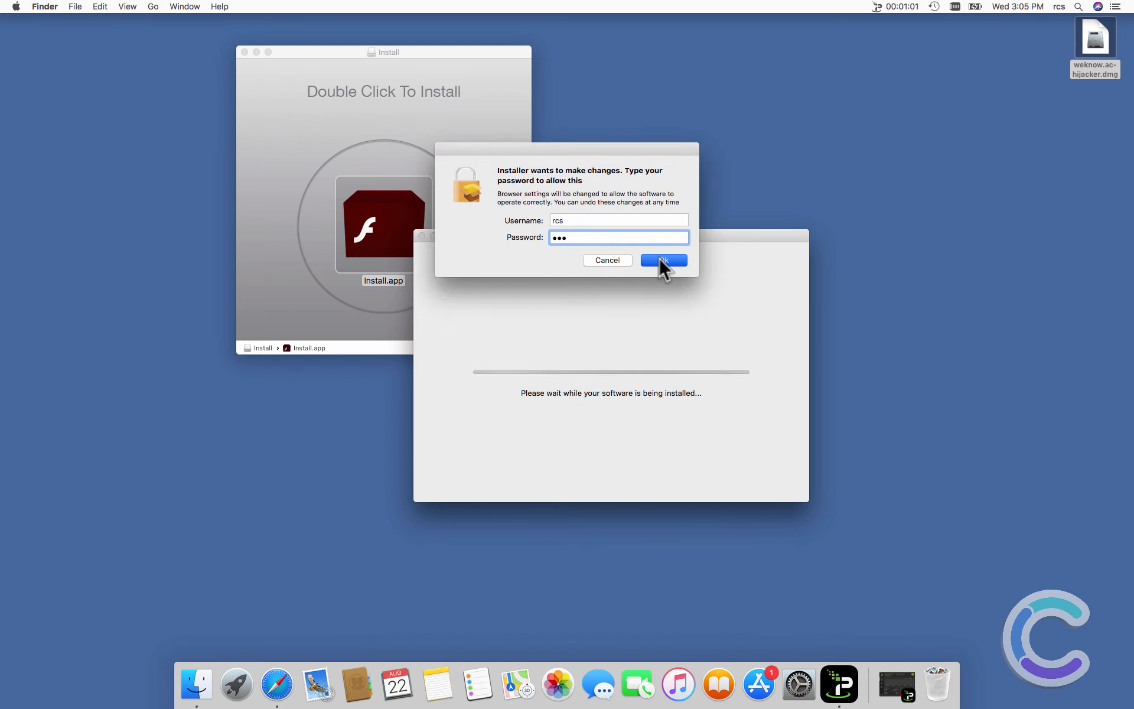
click(663, 260)
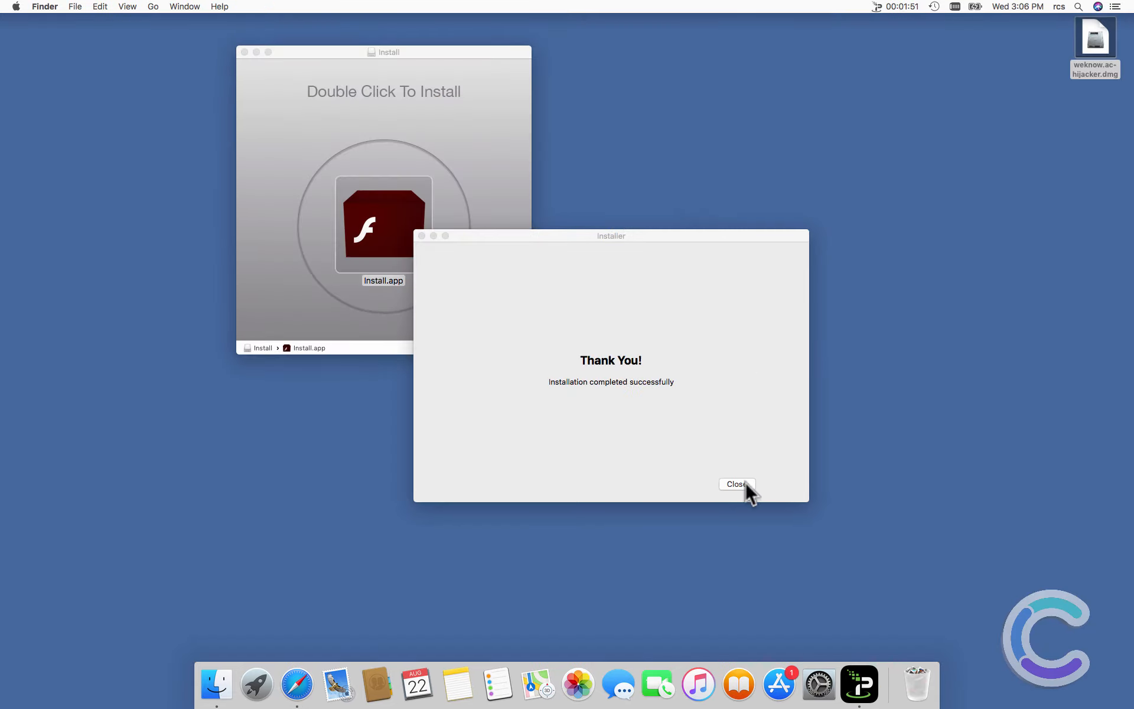
Step: Dismiss the finished installer, revealing the related-offers.com MacKeeper page in Safari
click(737, 484)
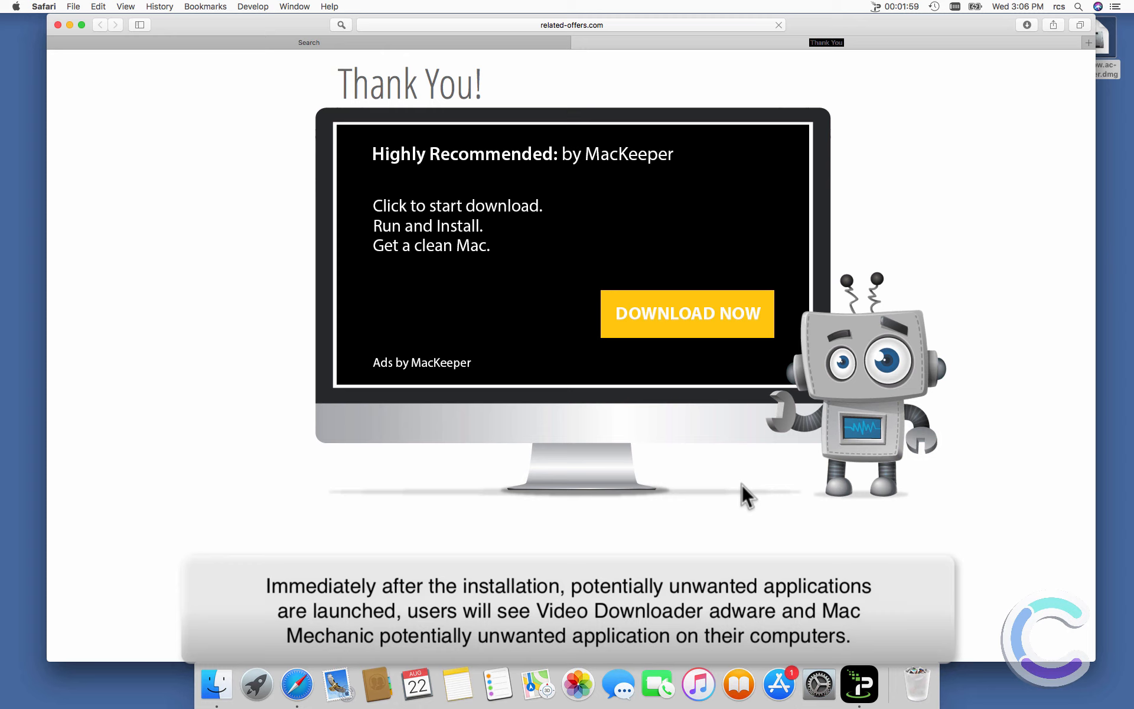
mouse_move(709, 529)
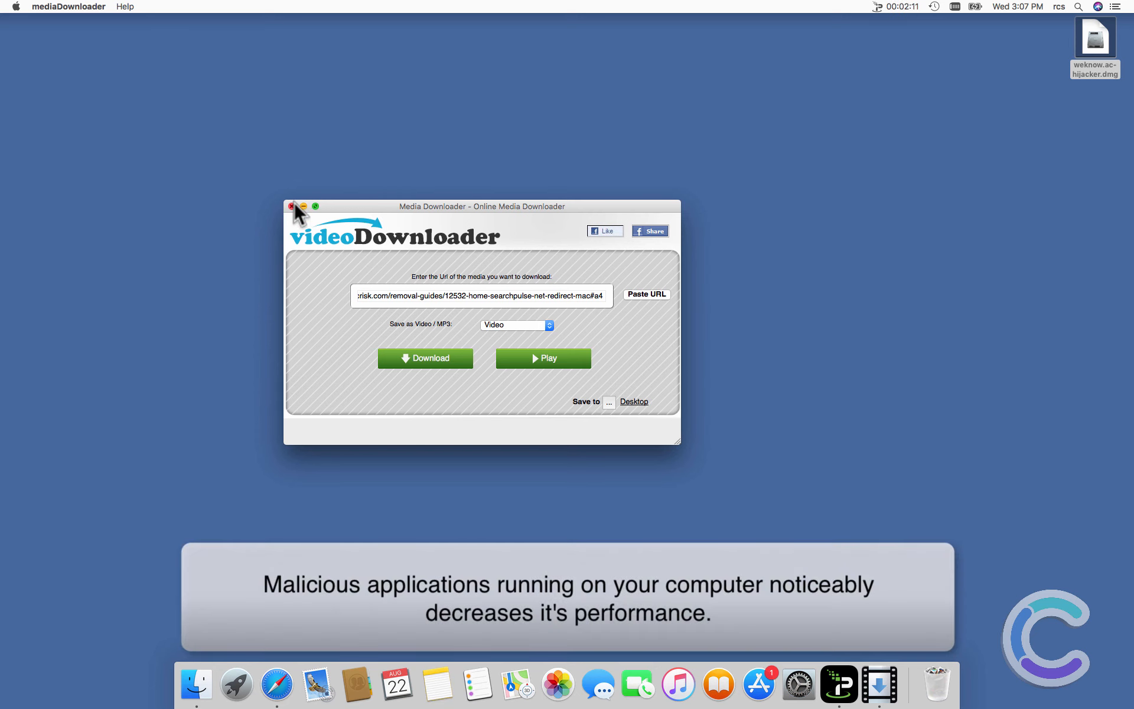
Step: Close videoDownloader, quit Mac Mechanic and decline its activation offer
click(293, 207)
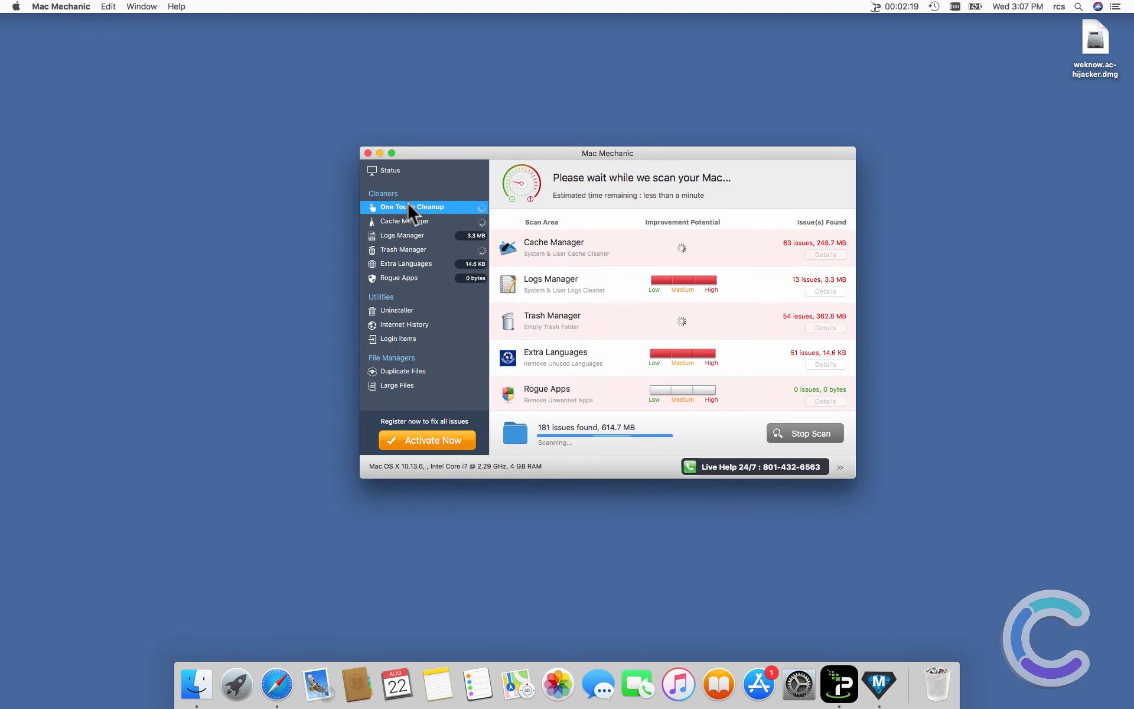
click(369, 154)
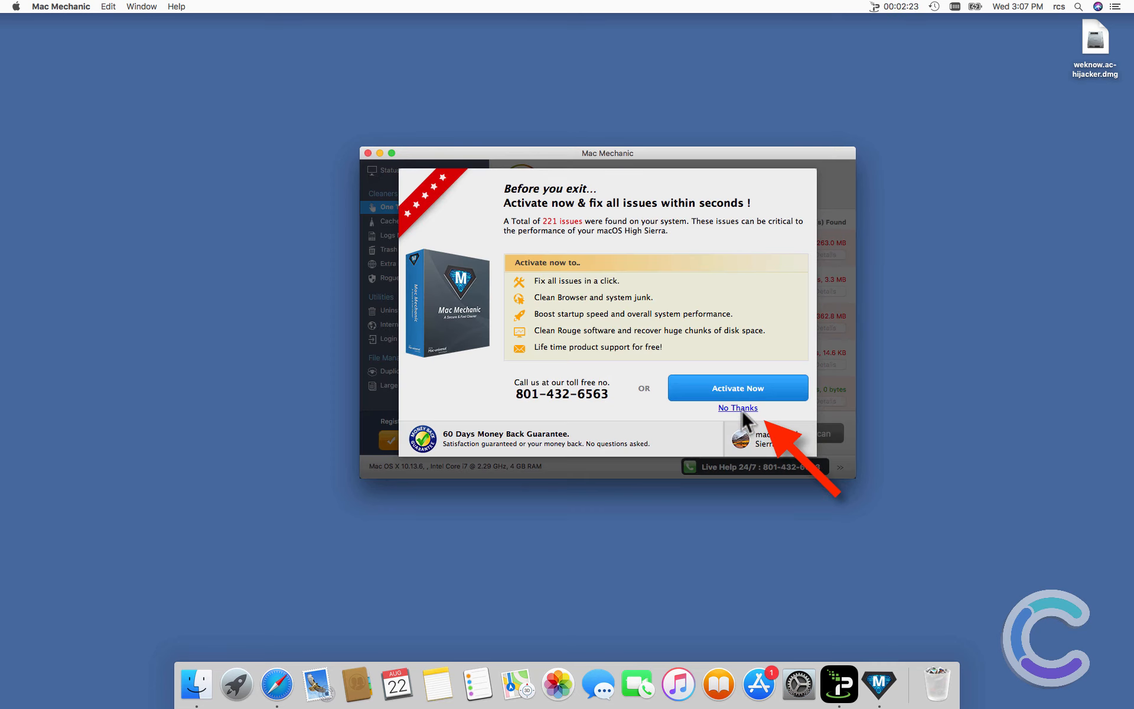
click(737, 408)
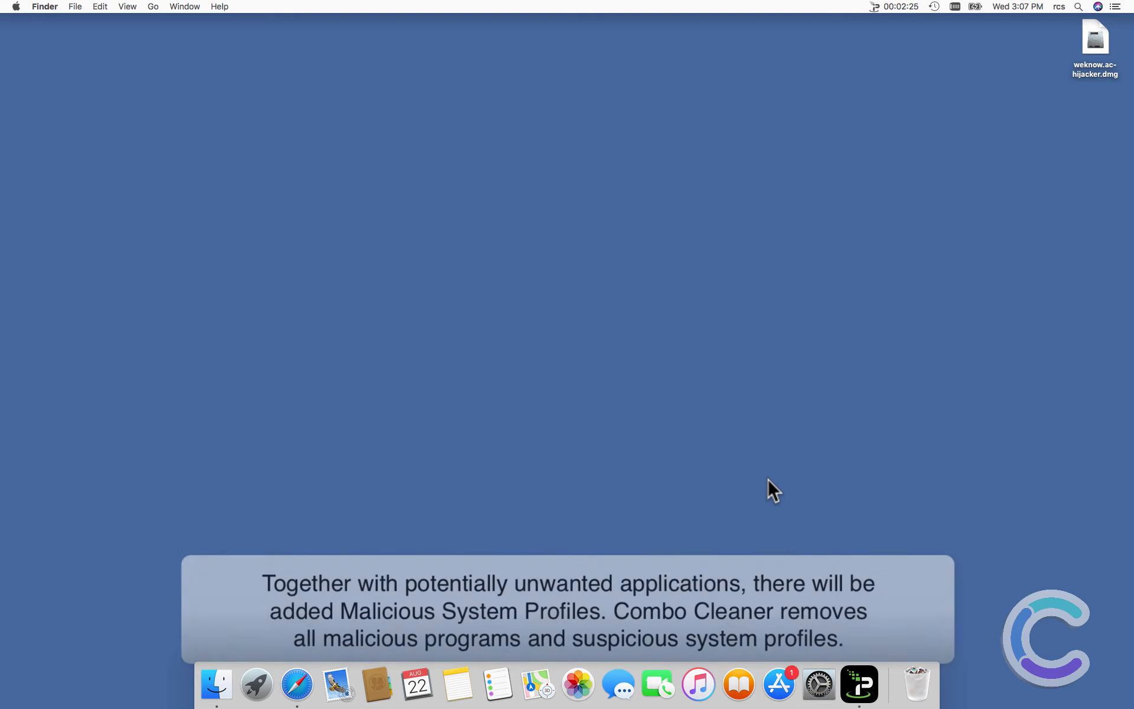
click(820, 683)
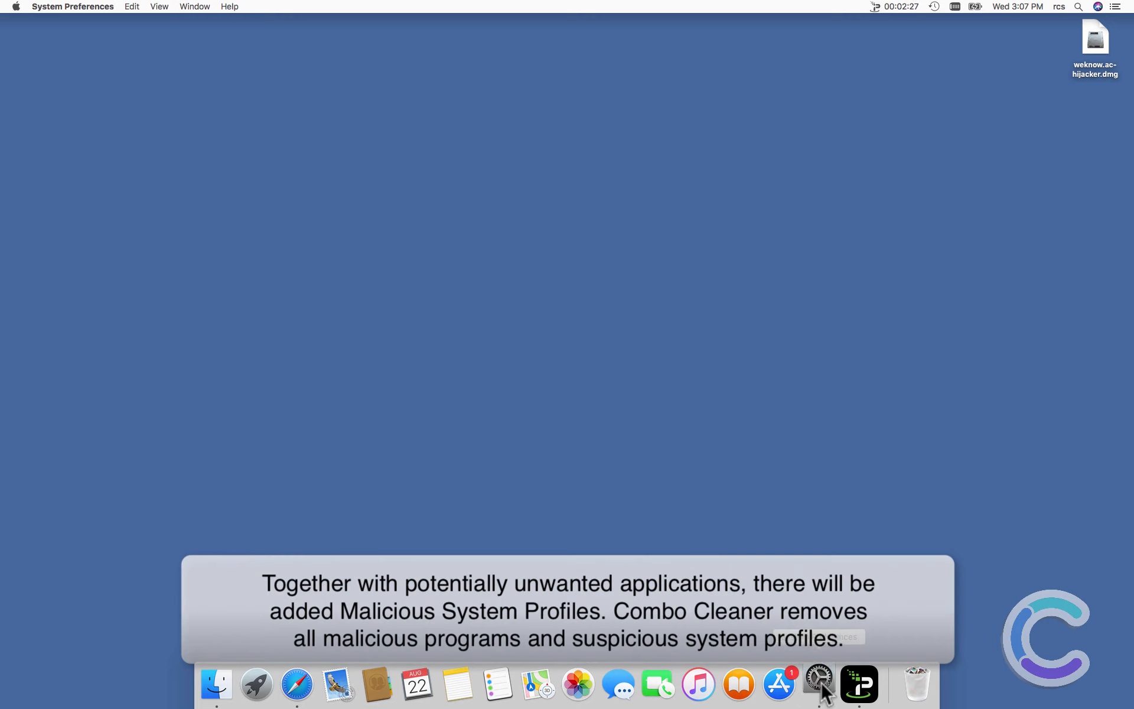
click(820, 683)
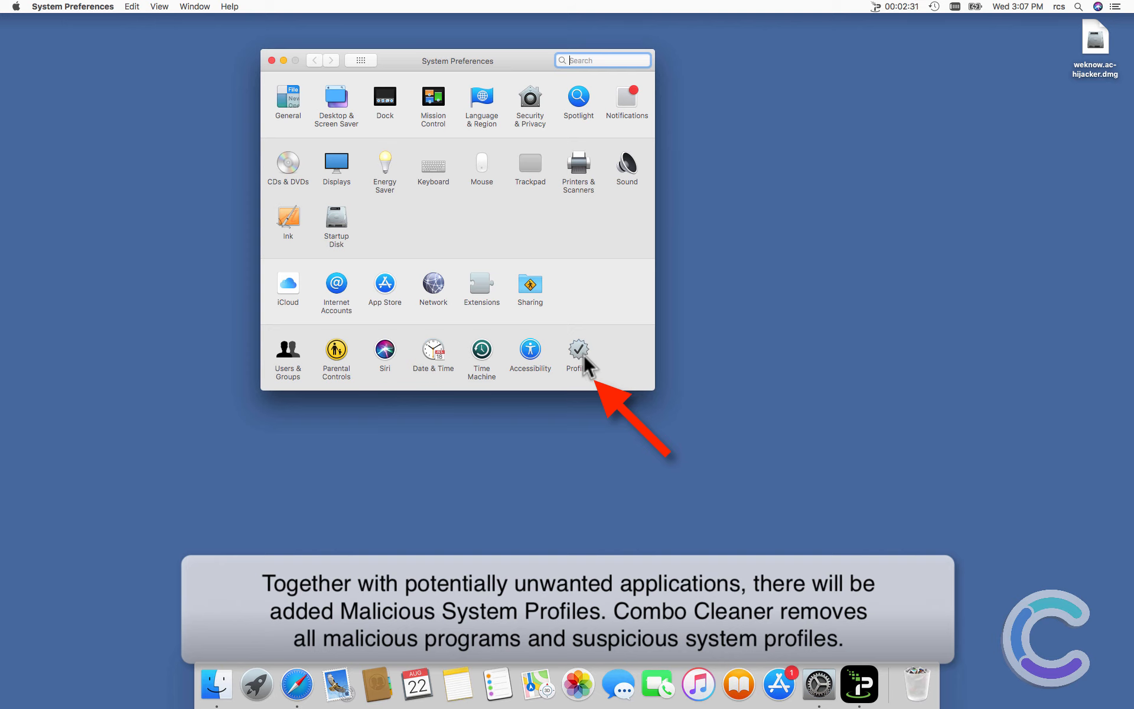
click(579, 350)
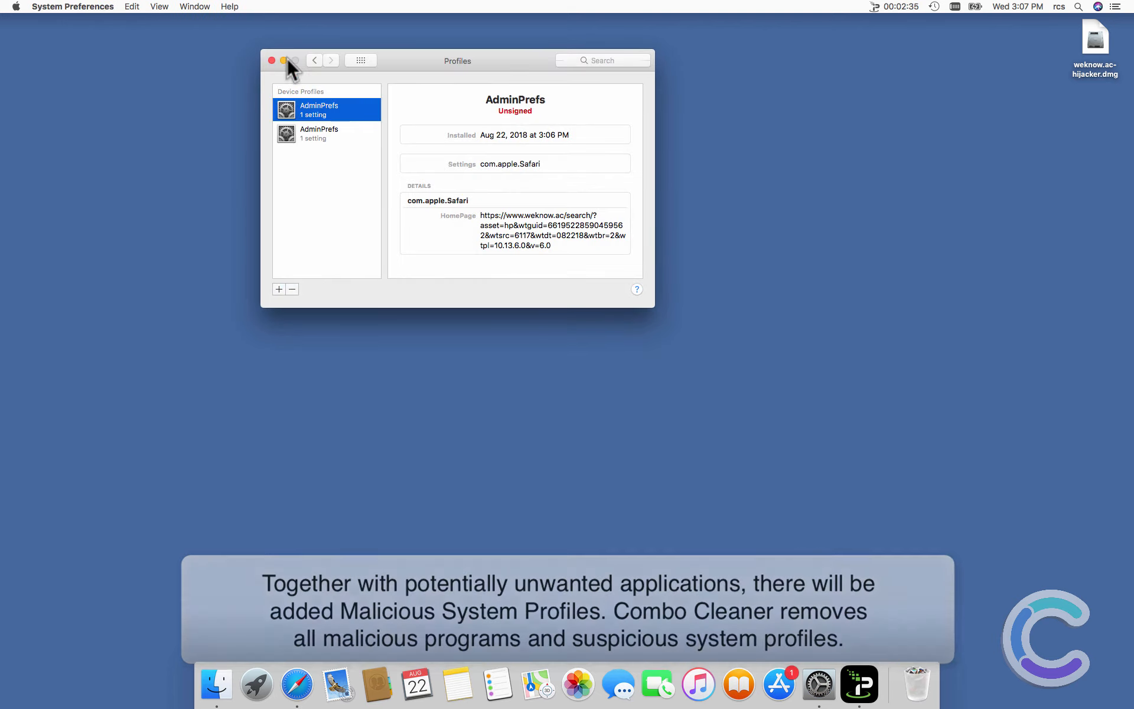
click(274, 60)
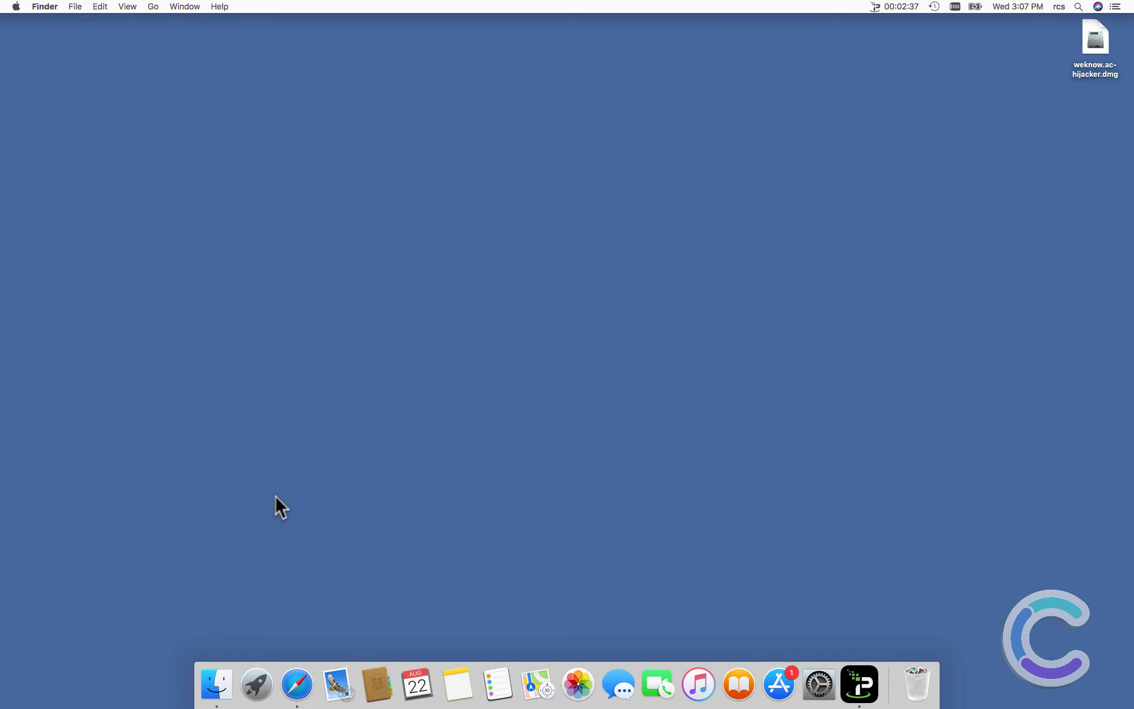
Step: Review Safari's installed extensions, including the MyShopcoupon+ details
click(296, 684)
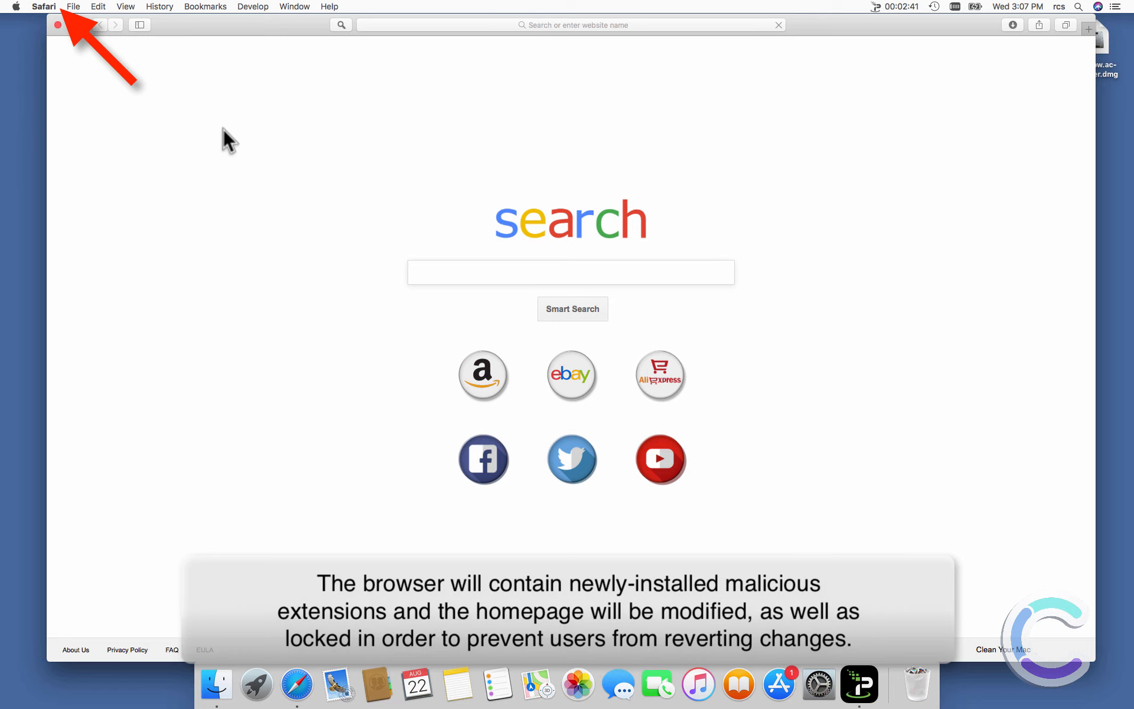
click(46, 7)
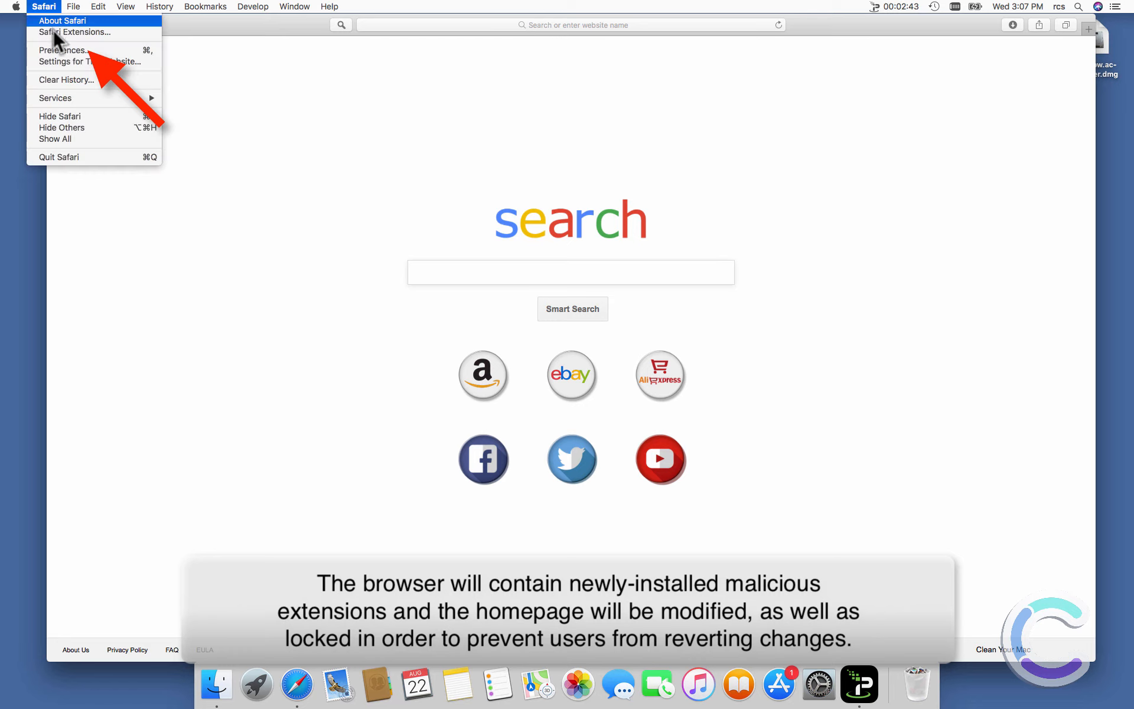
click(61, 46)
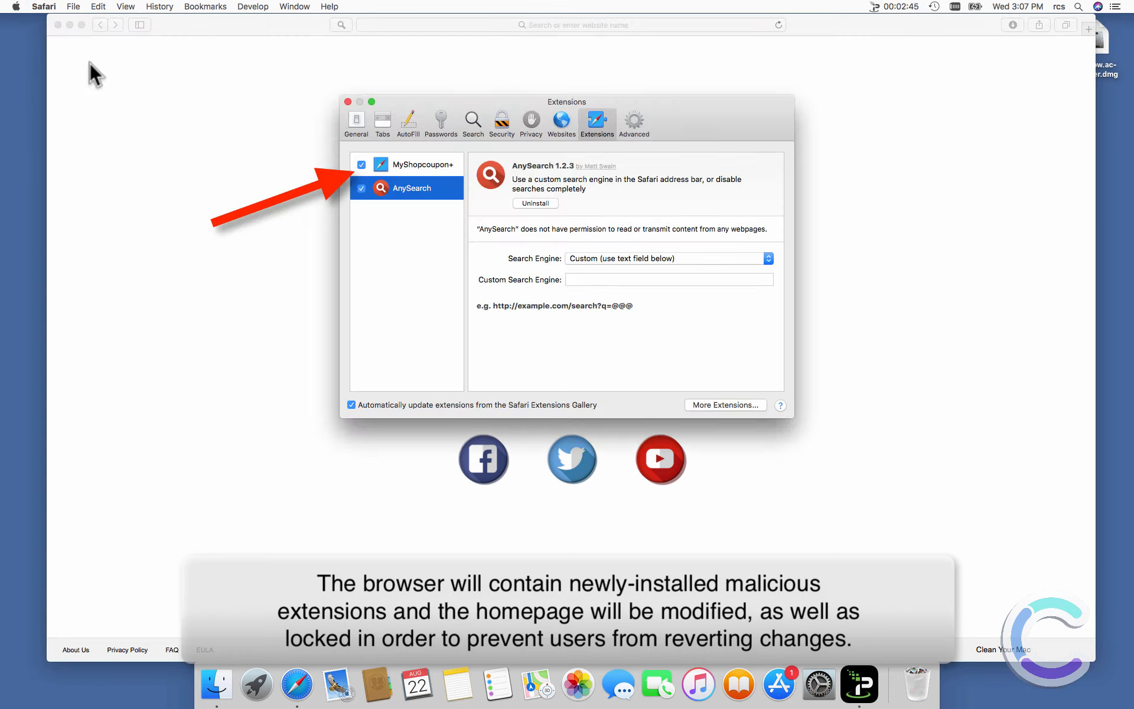
click(423, 164)
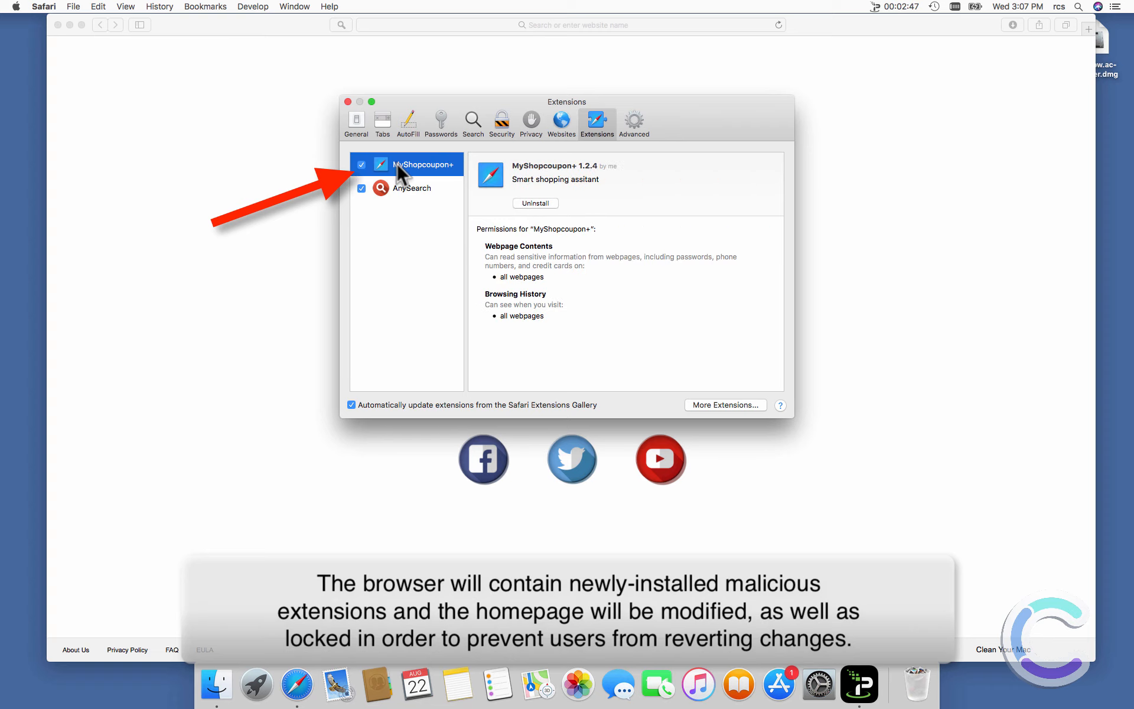
Step: Inspect the locked weknow.ac homepage in General settings without changing the new-tab choice
click(356, 122)
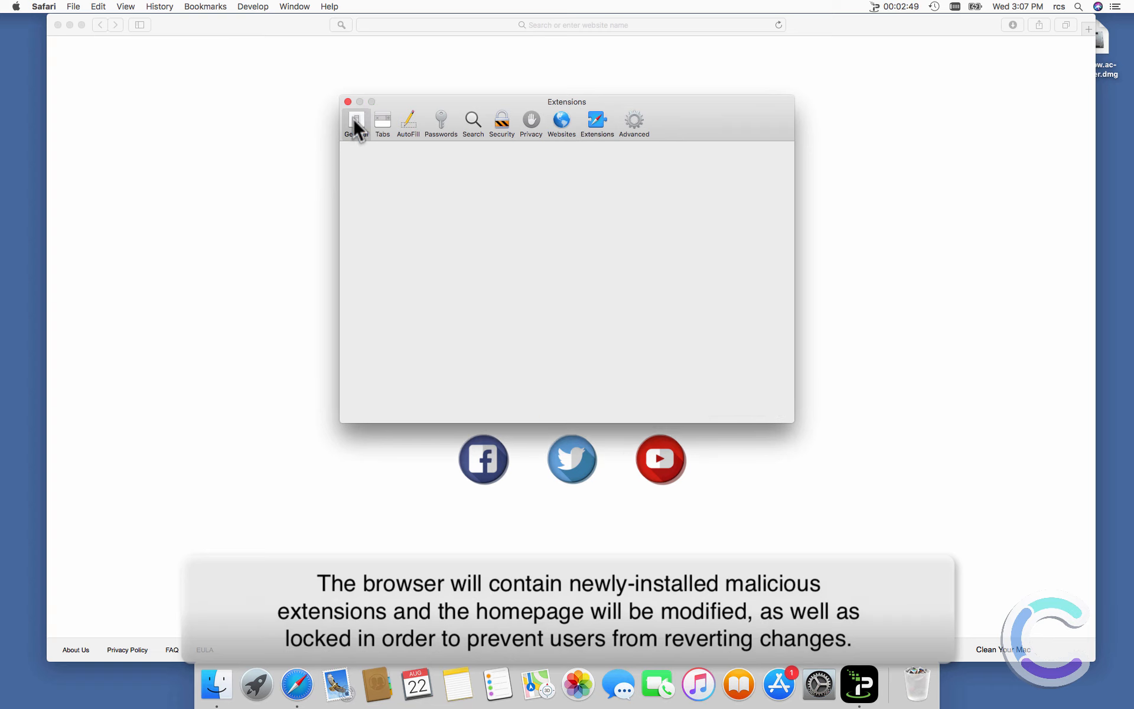
click(356, 121)
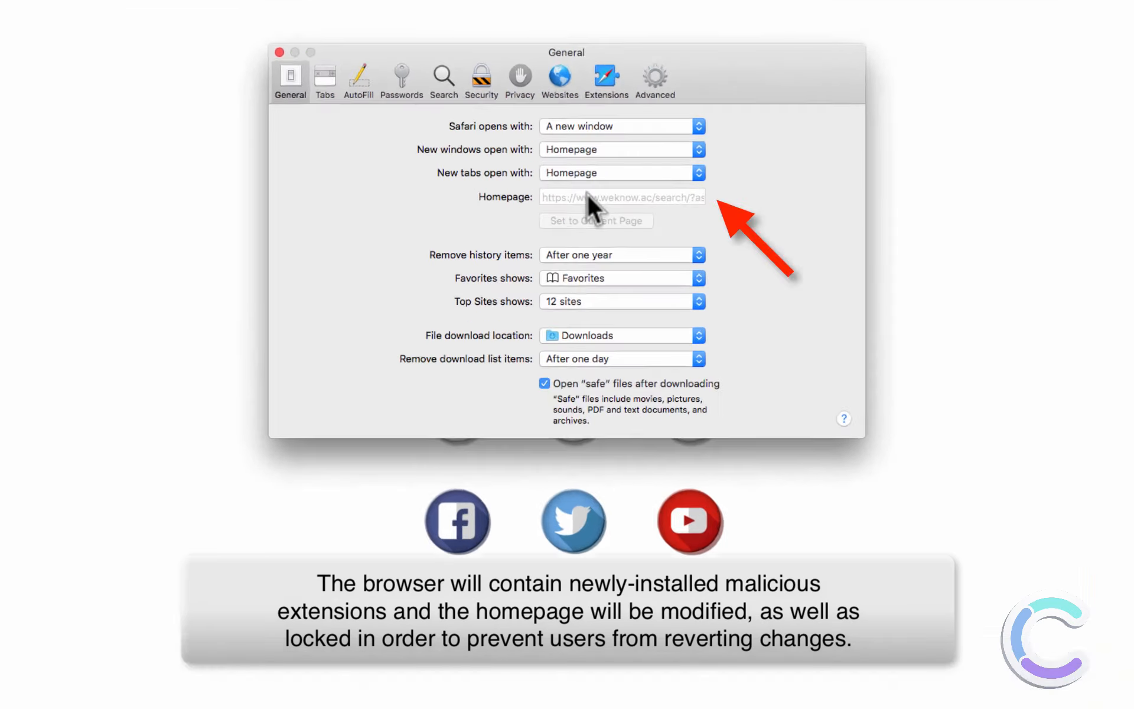
click(622, 173)
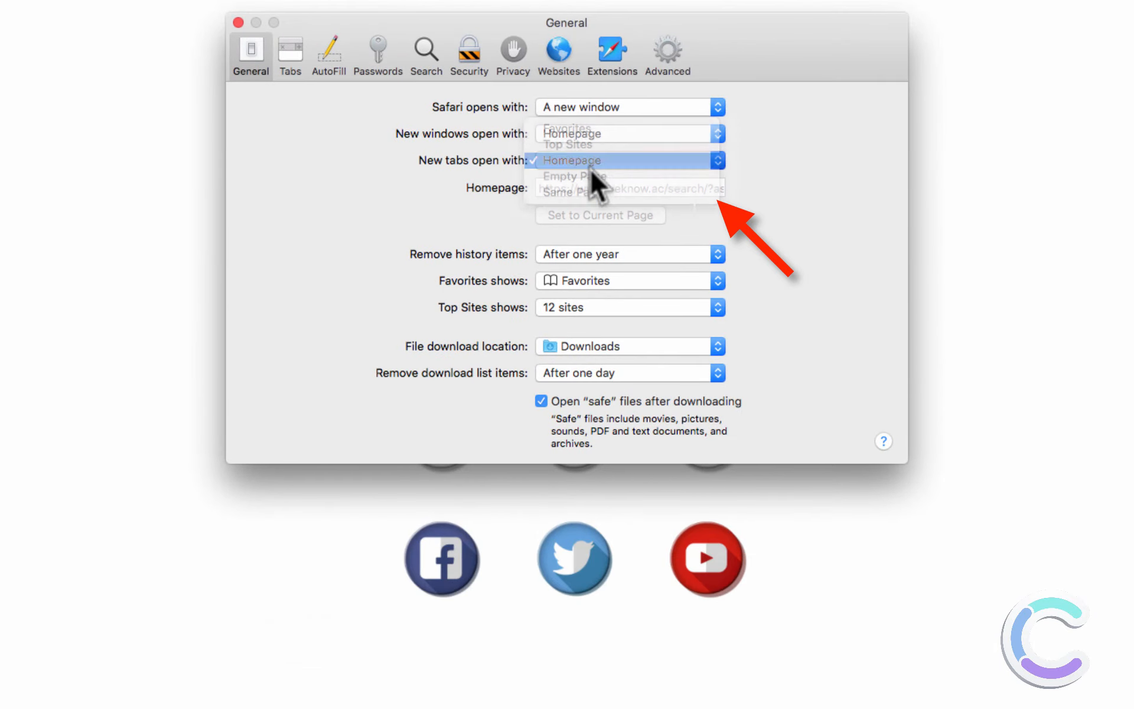
click(573, 160)
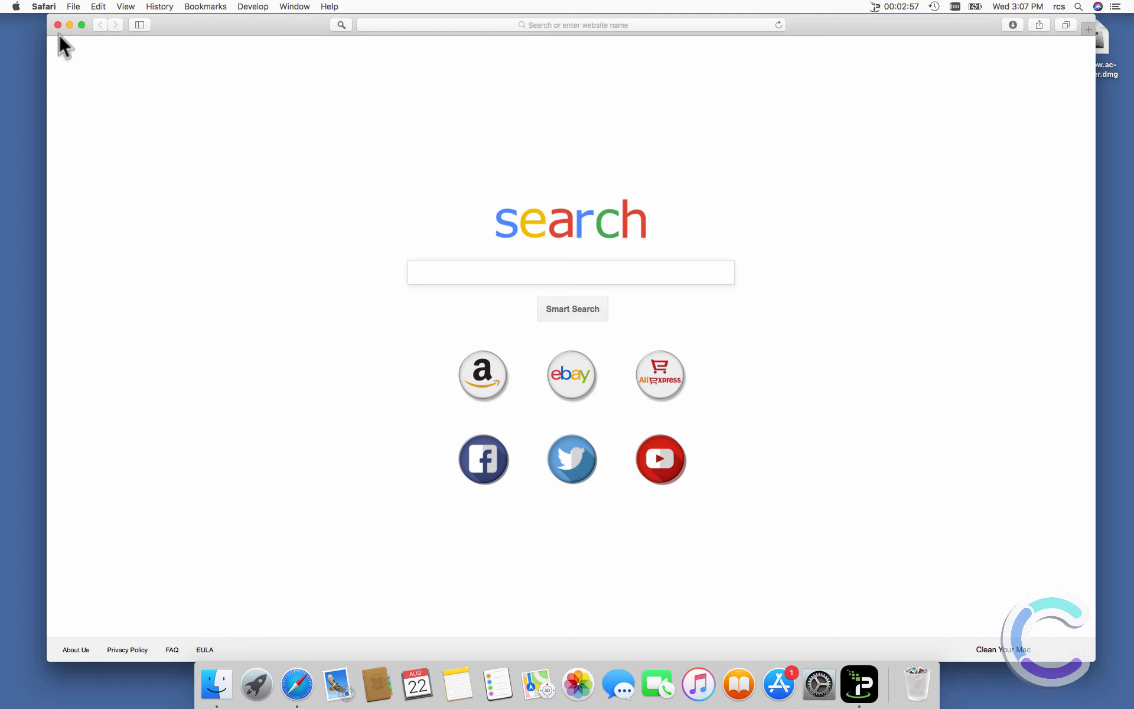
click(56, 25)
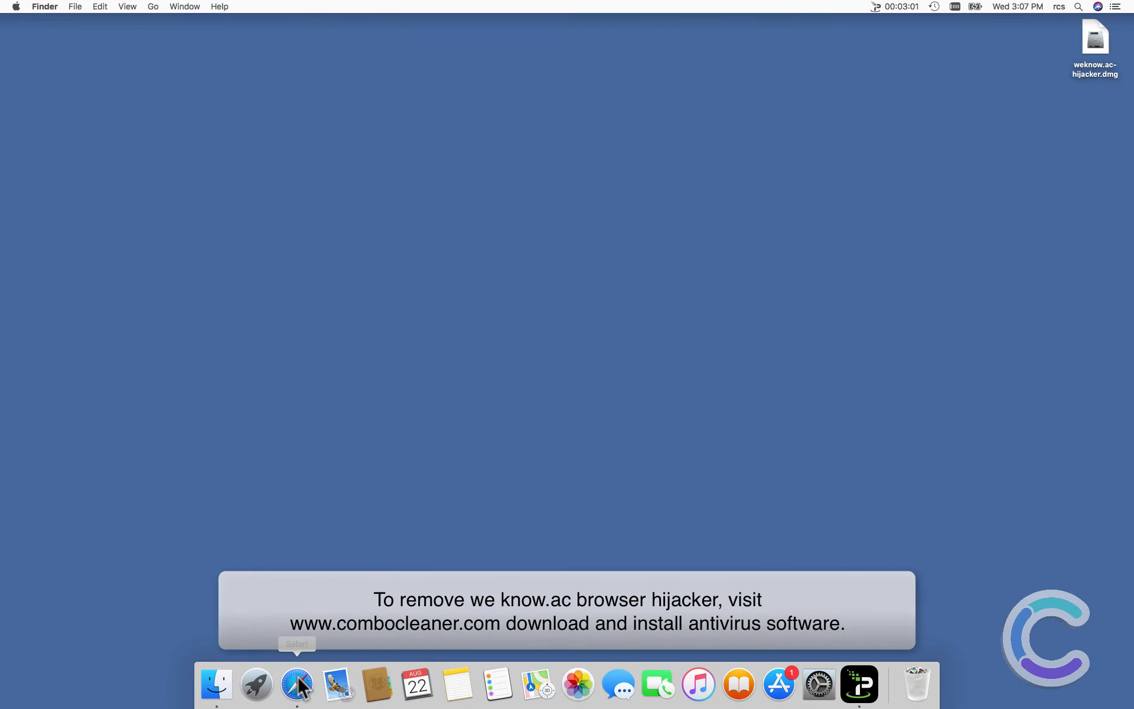
click(297, 684)
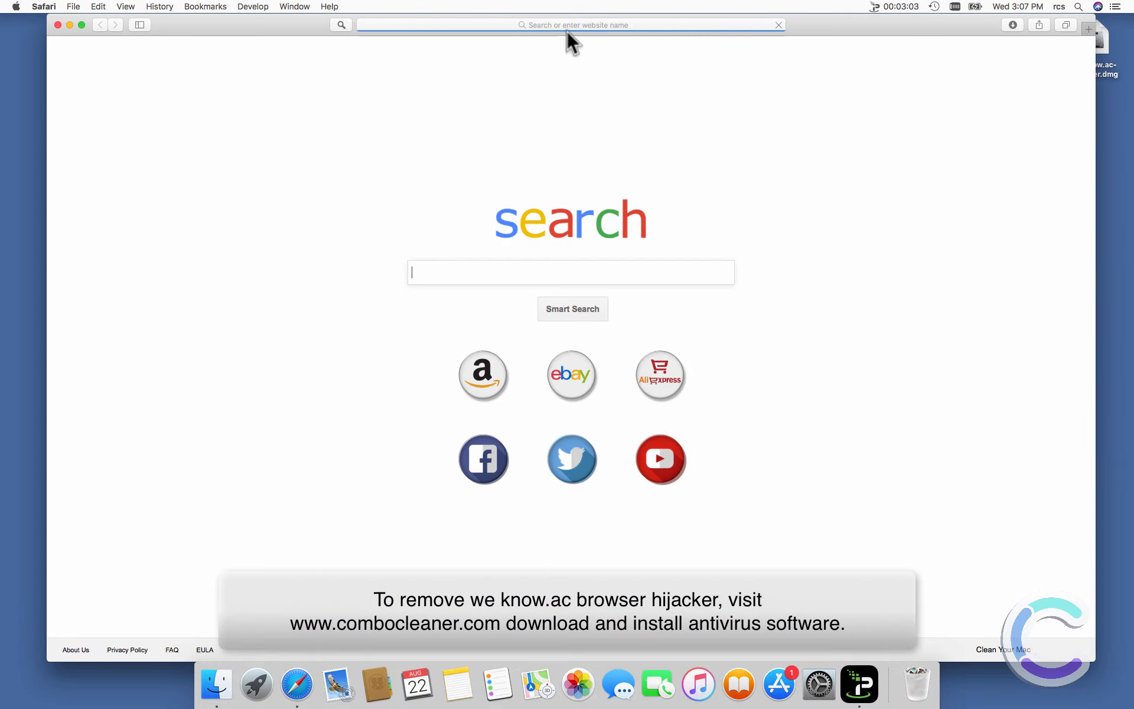
text(ww)
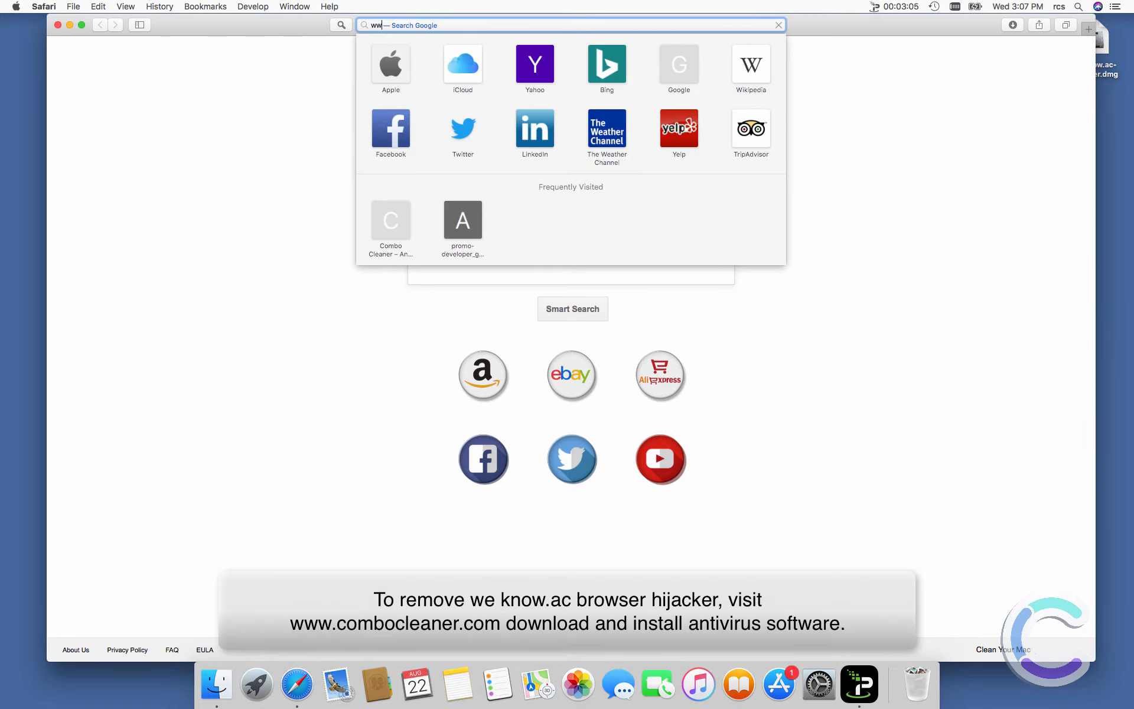
text(www.google.com)
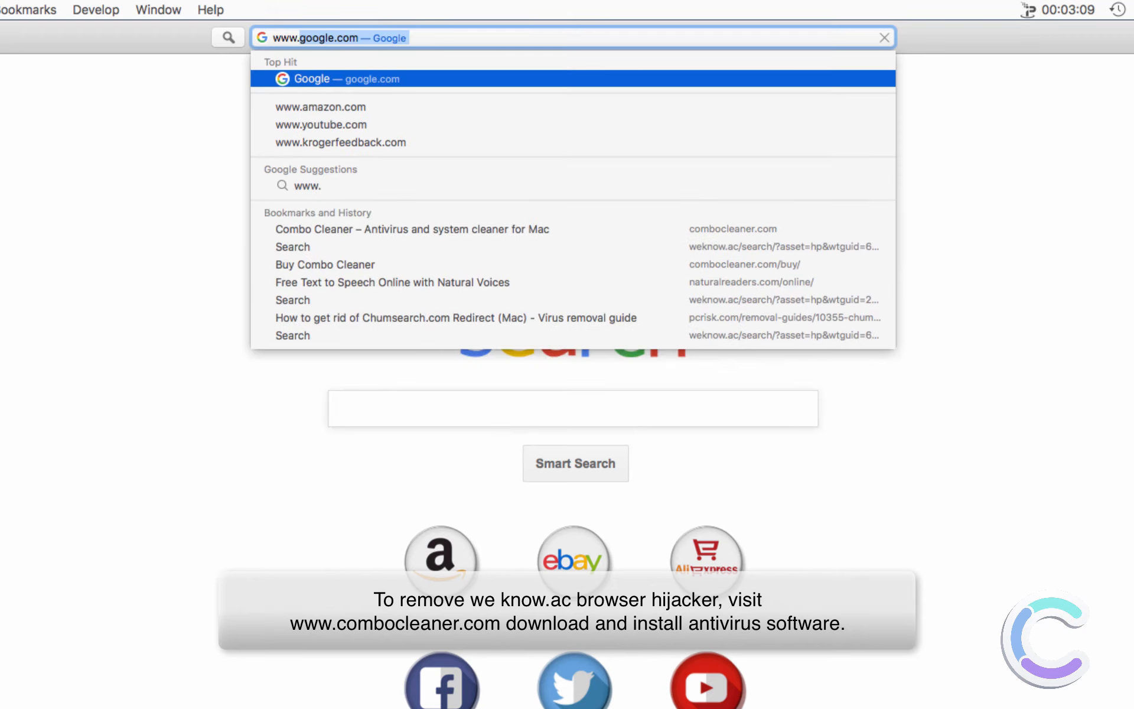
text(www.combocleaner.com)
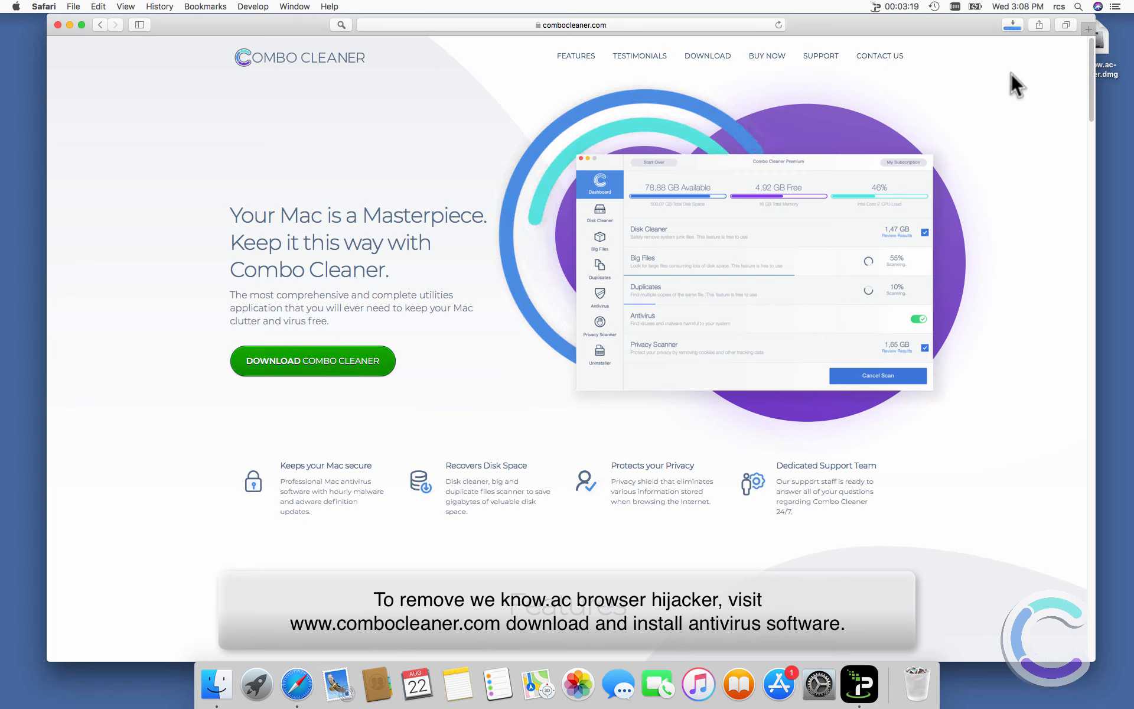
Step: Download combocleaner.dmg and mount it, showing Combo Cleaner.app beside the Applications shortcut
click(1012, 25)
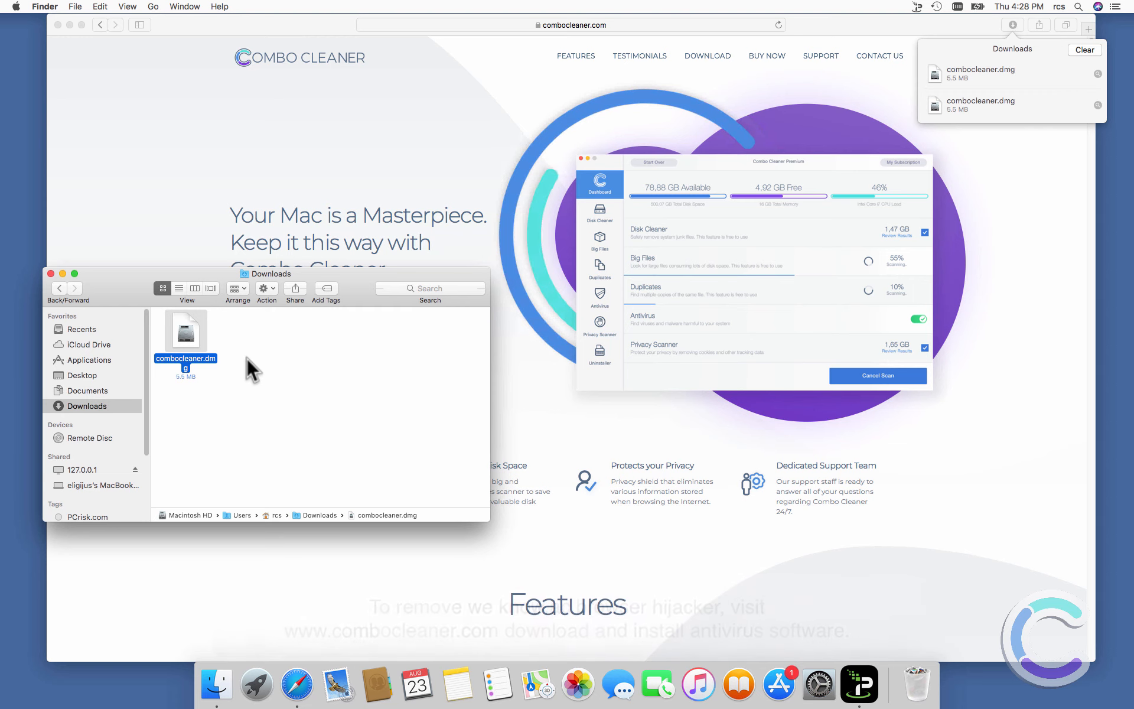
double_click(184, 331)
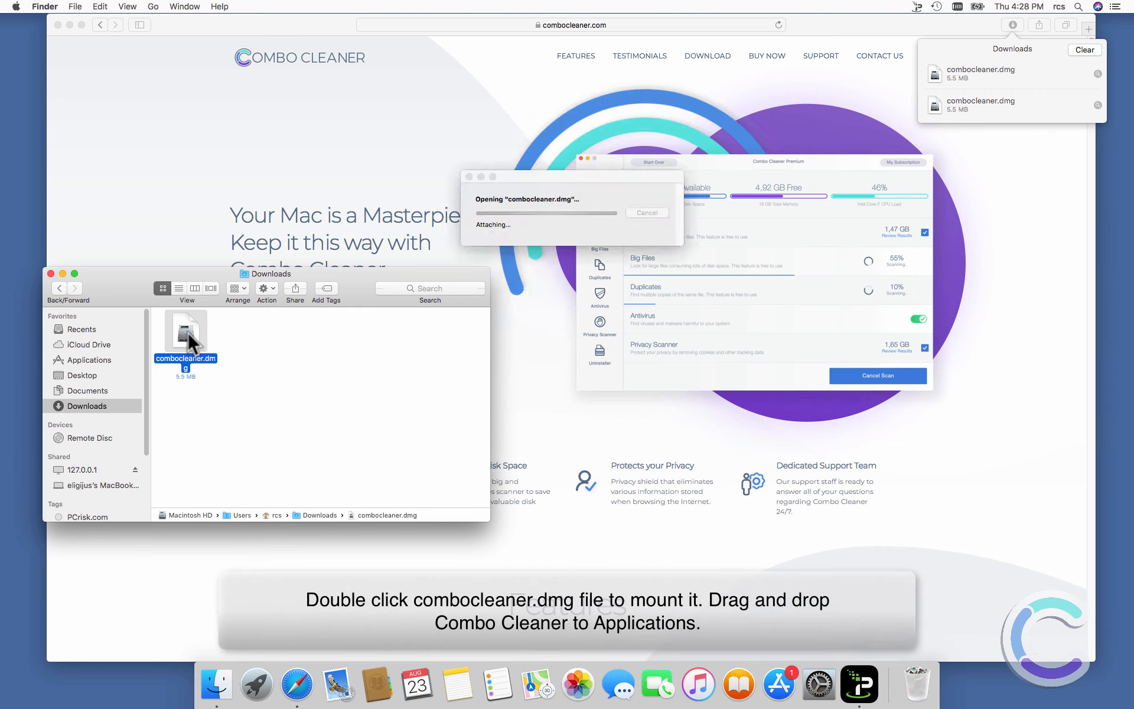
double_click(185, 334)
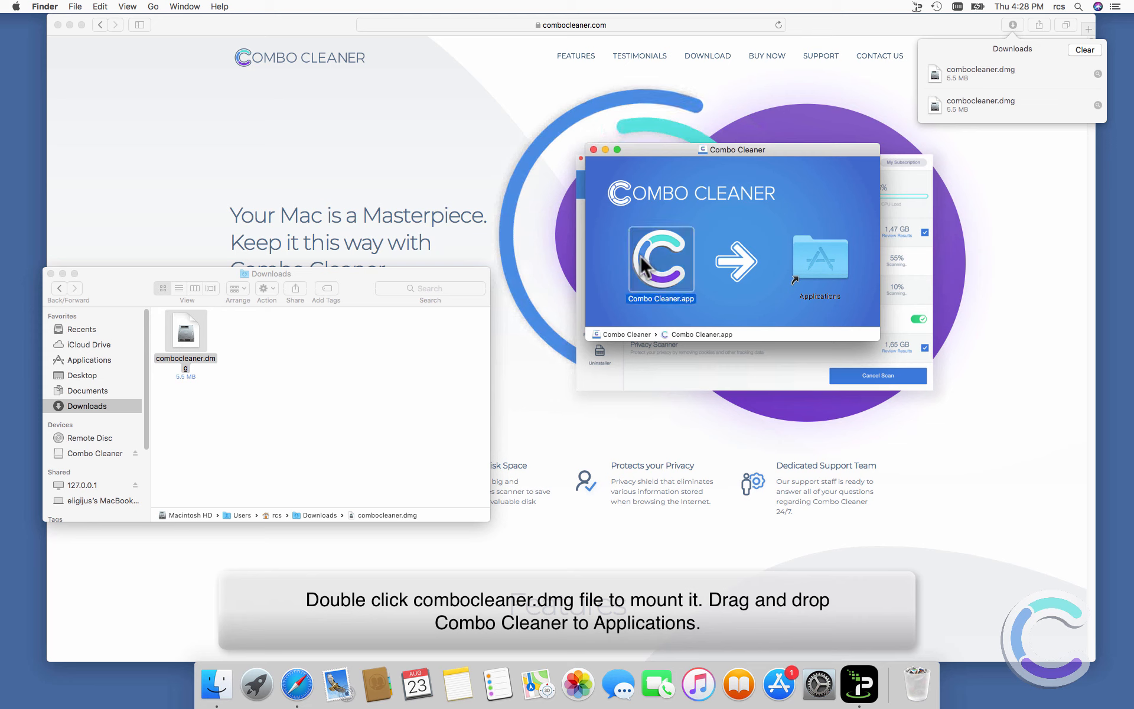
mouse_move(794, 267)
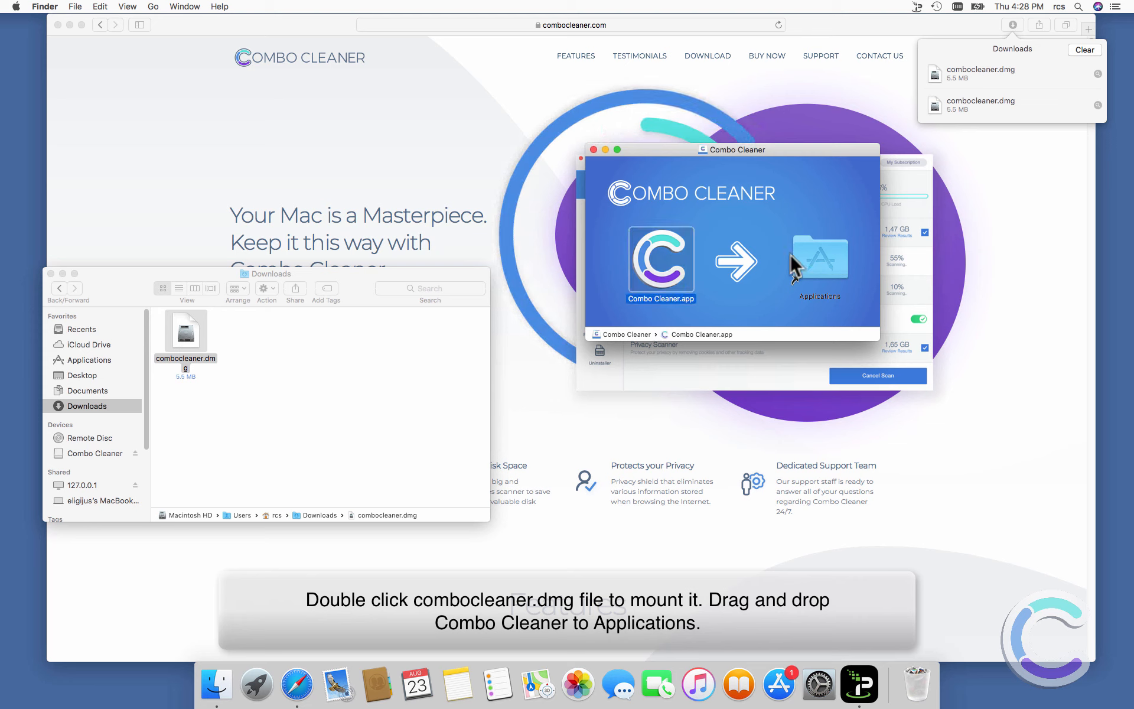
mouse_move(726, 230)
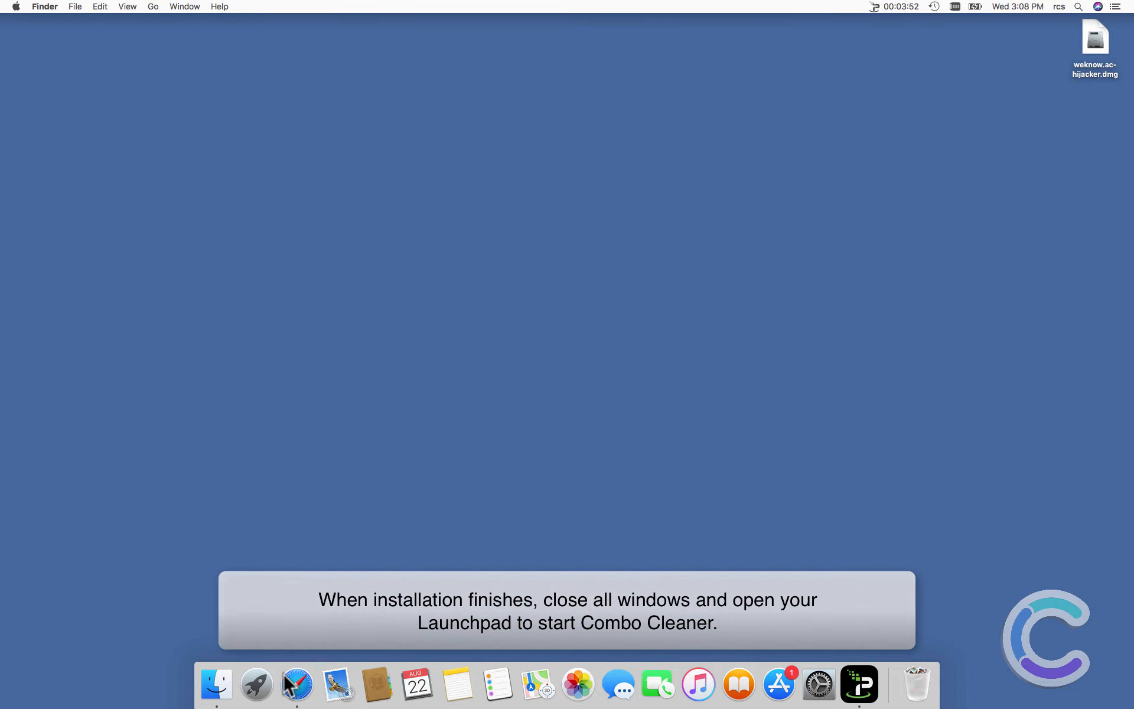
Step: Launch Combo Cleaner from Launchpad
click(256, 685)
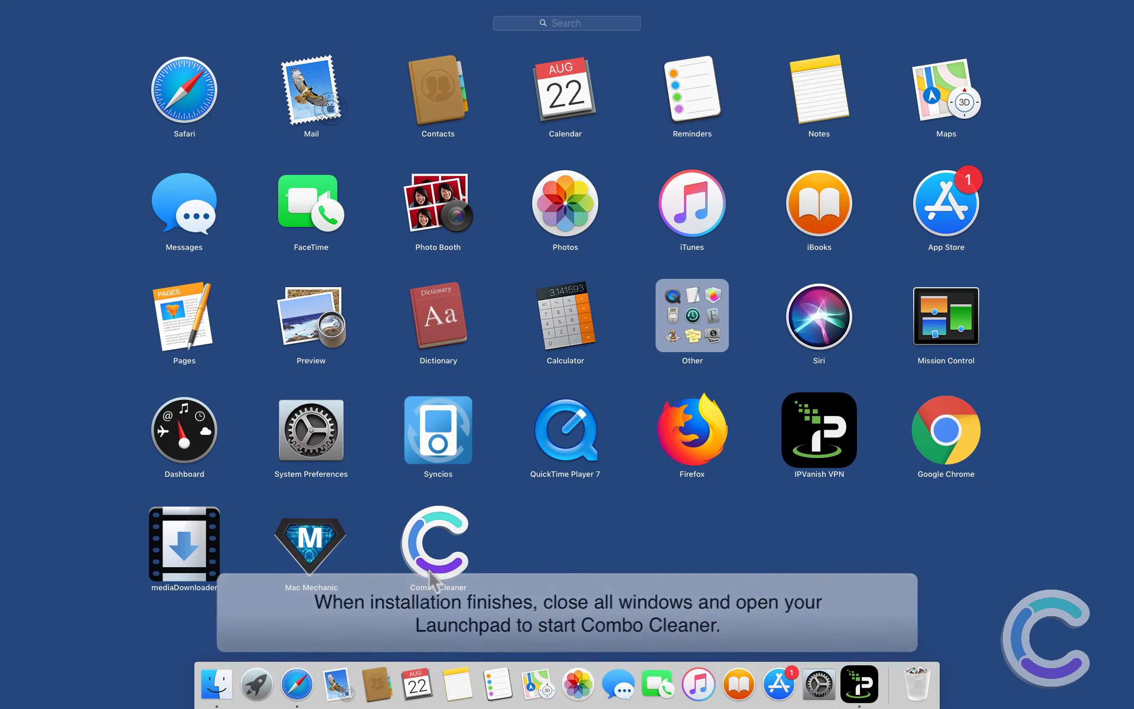
click(437, 548)
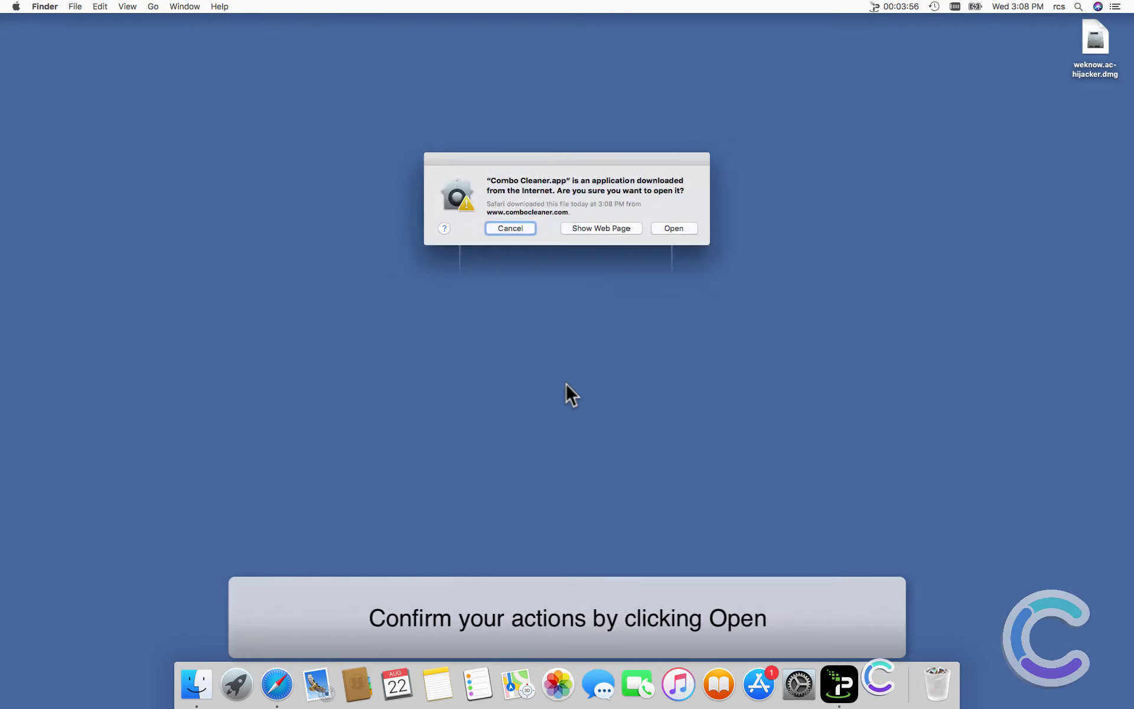
Step: Confirm opening Combo Cleaner and start an Antivirus full scan of the computer
click(673, 228)
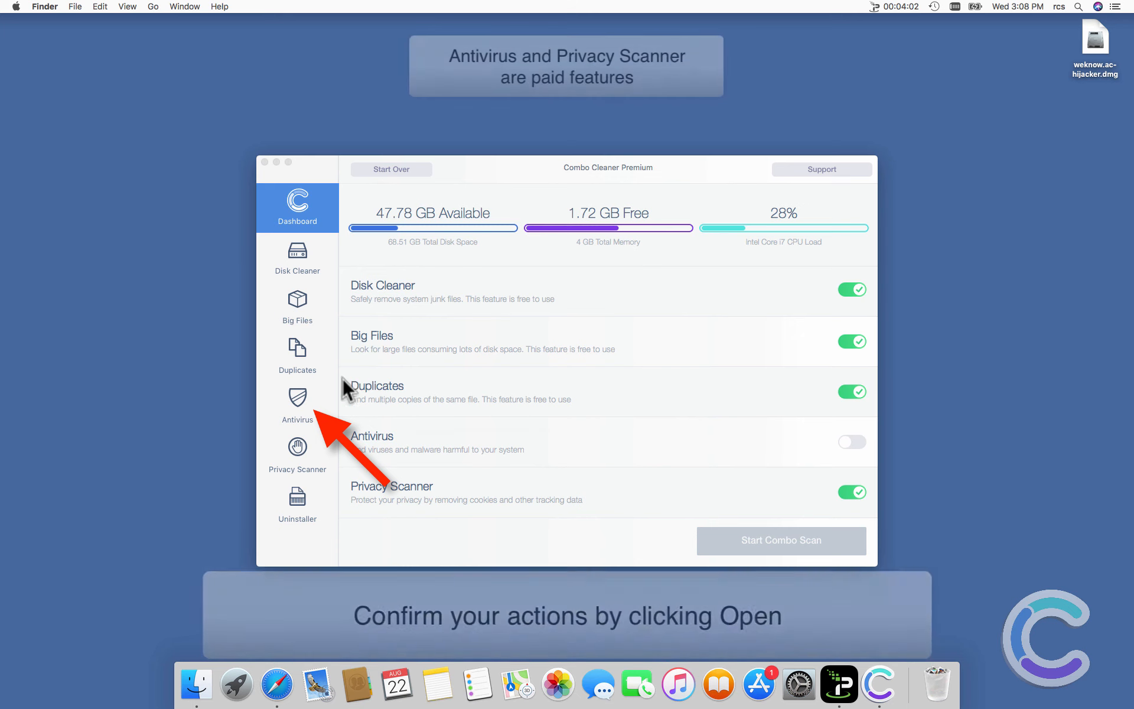
click(298, 406)
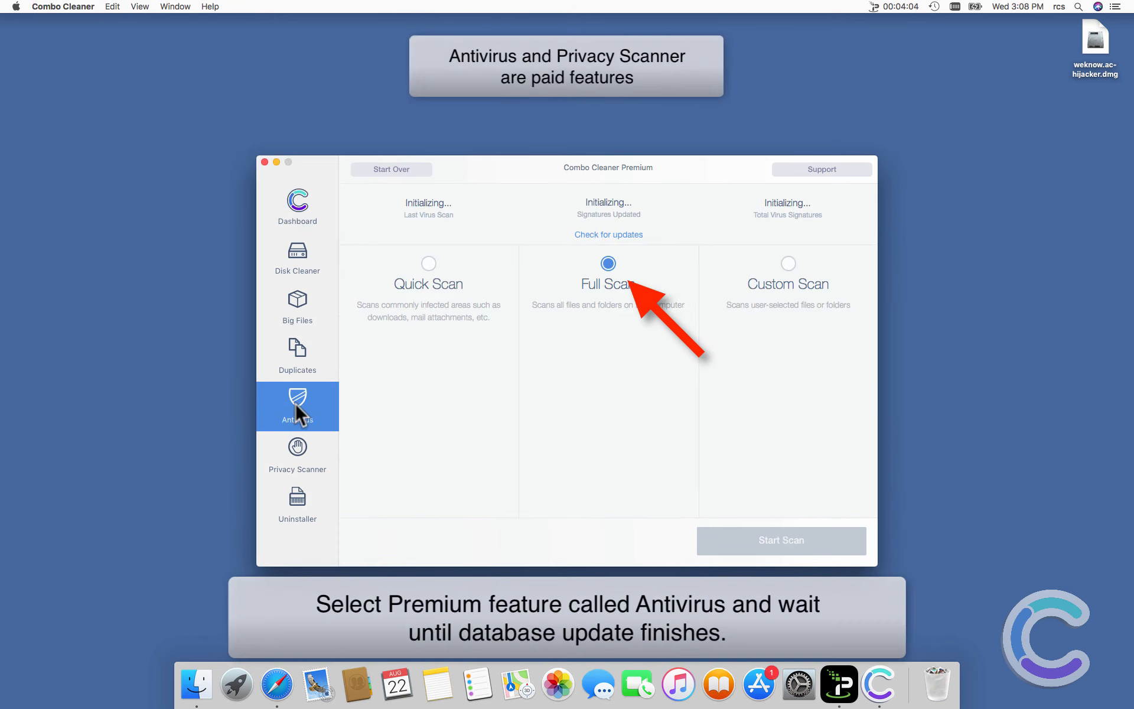
mouse_move(515, 361)
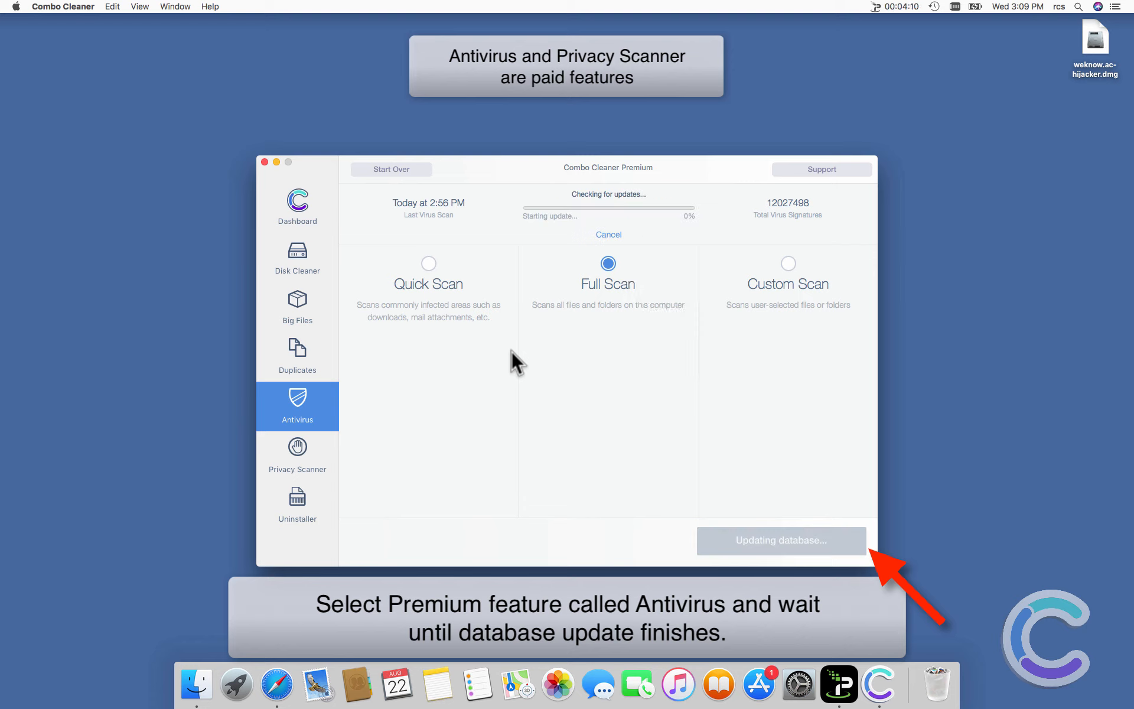
mouse_move(606, 366)
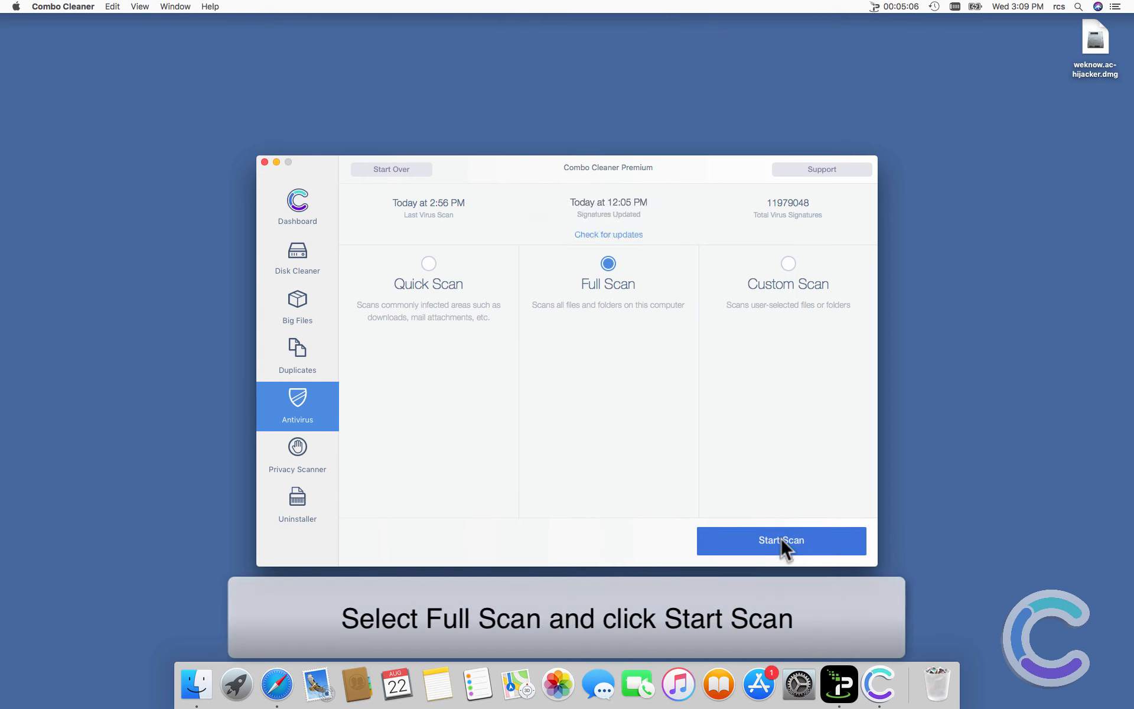
click(782, 541)
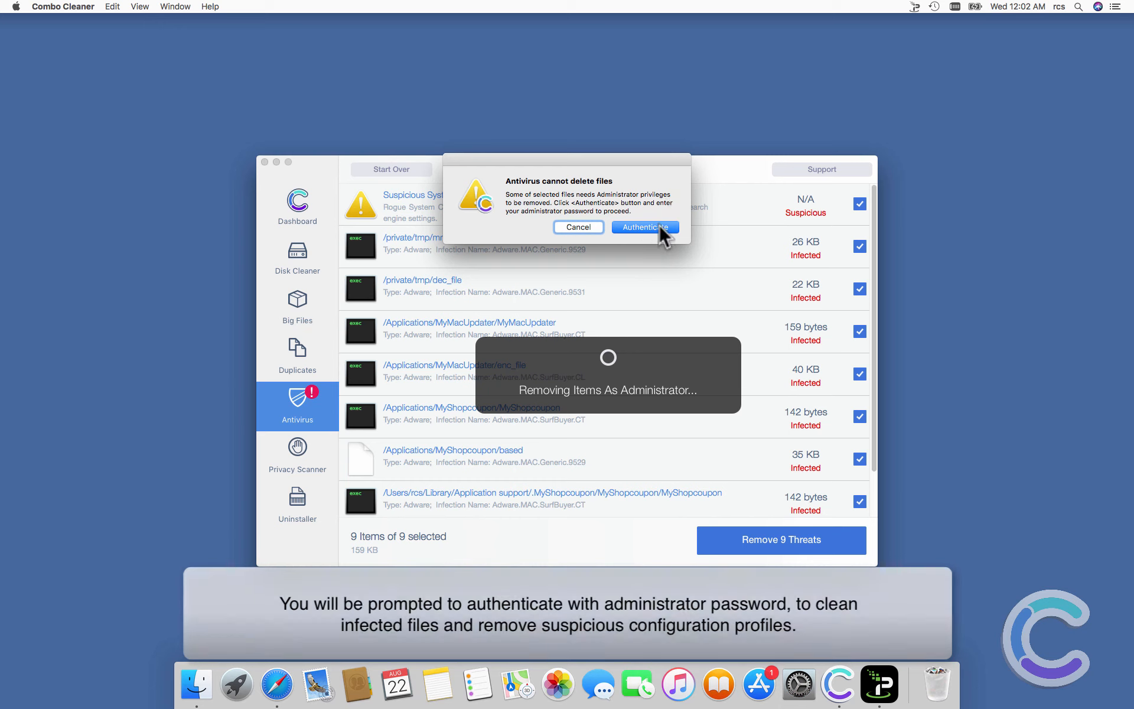
Step: Authorize removing the adware files with the admin password and refuse restoring MyShopcoupon
click(645, 227)
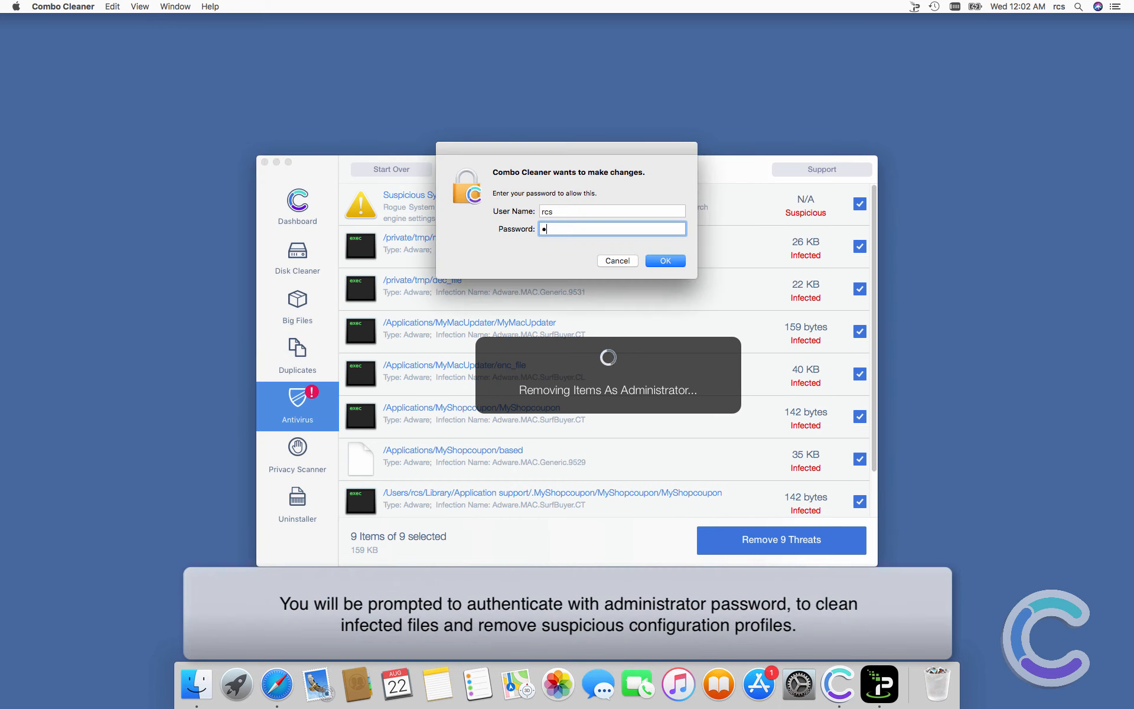
text(••)
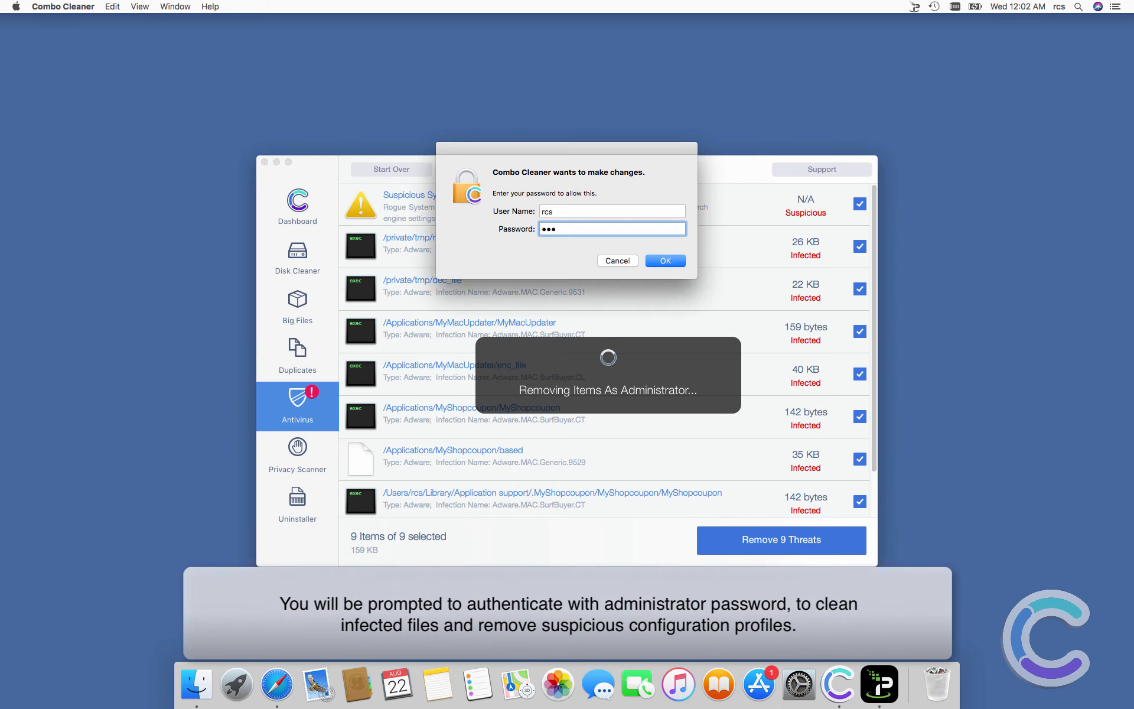
click(665, 260)
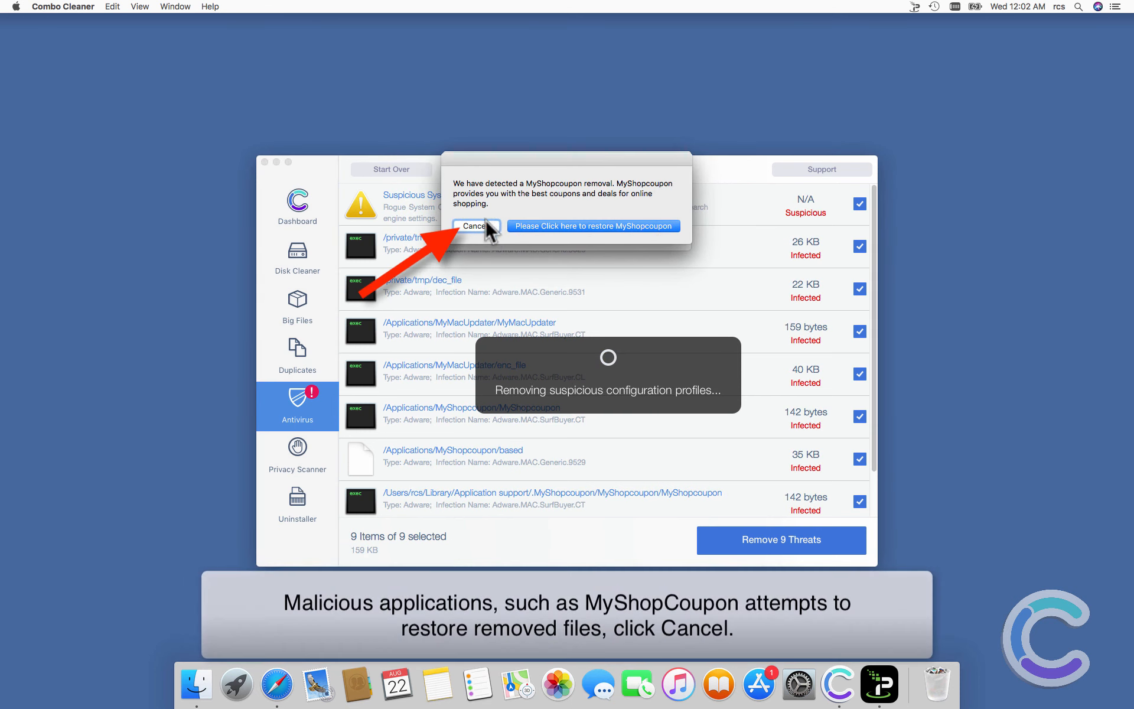
click(476, 226)
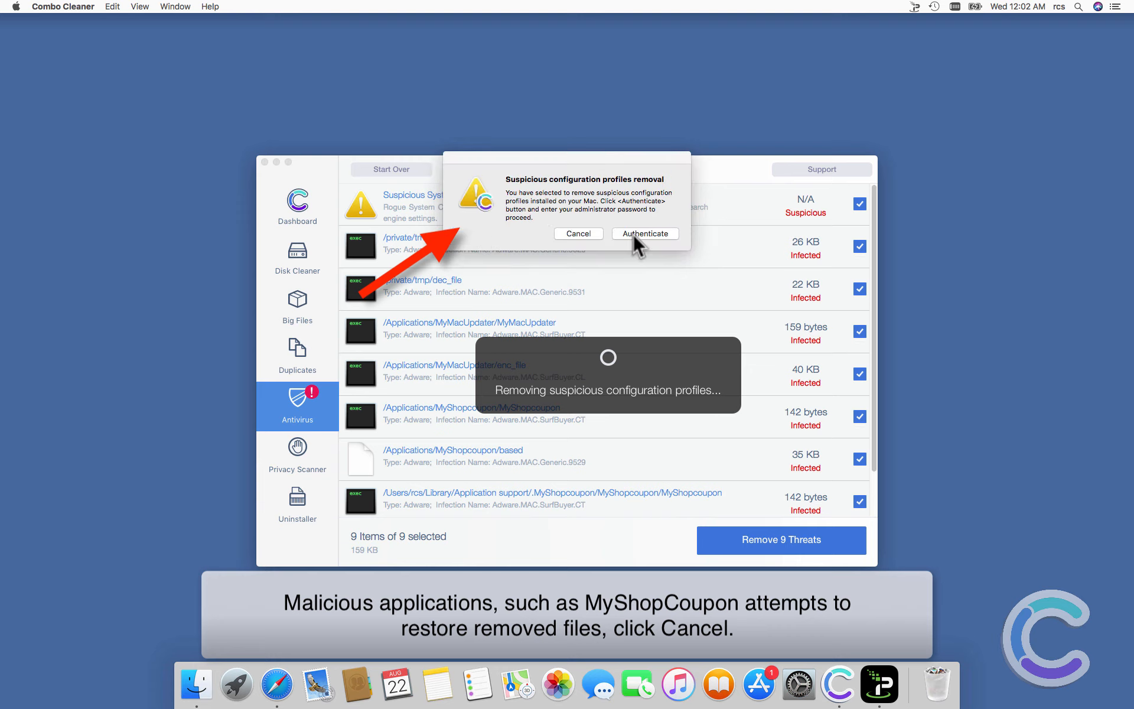
Step: Authorize removing the suspicious configuration profile and restart the Mac now
click(645, 234)
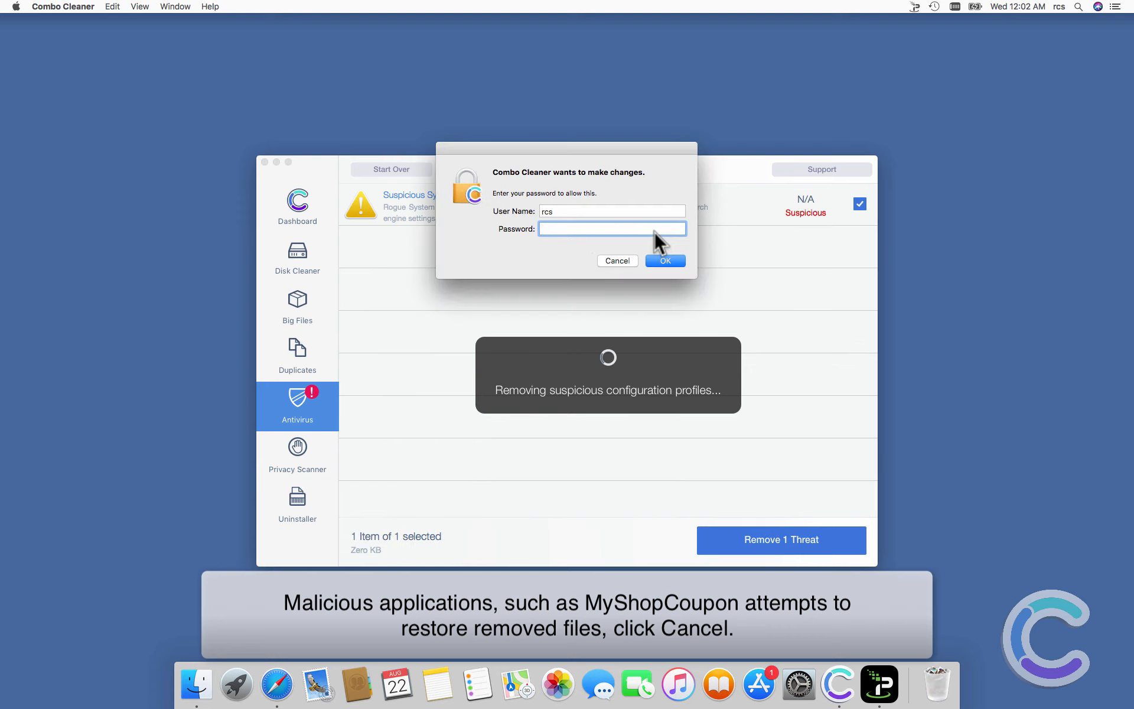
text(•••)
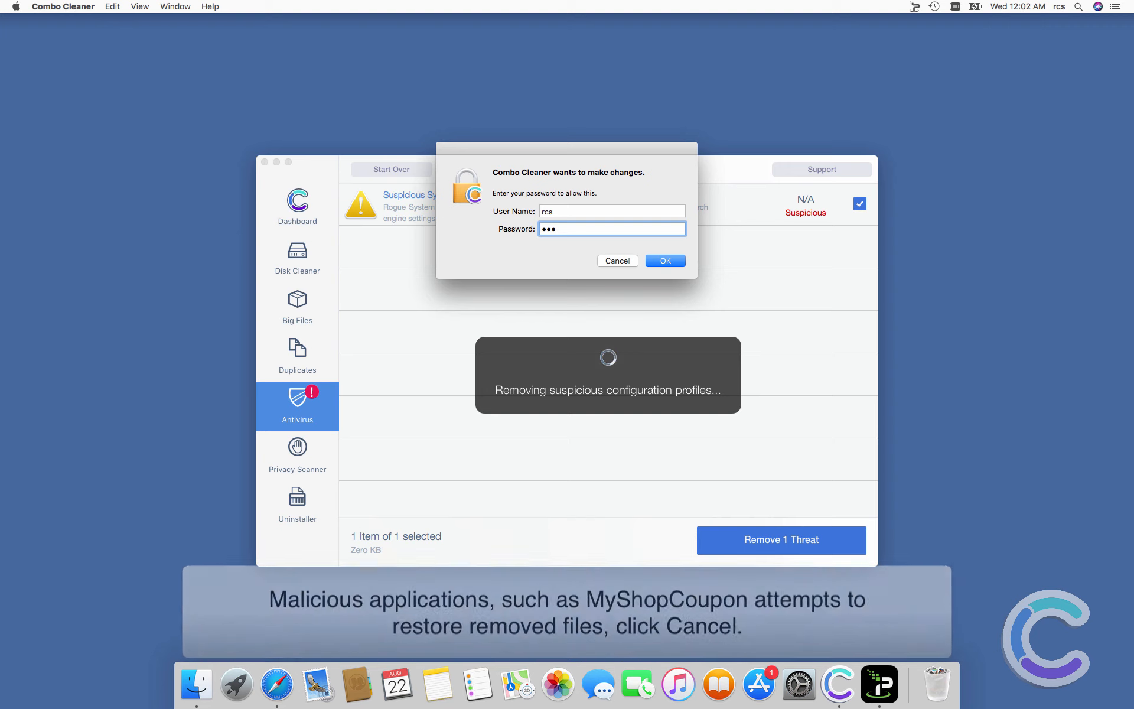
click(665, 260)
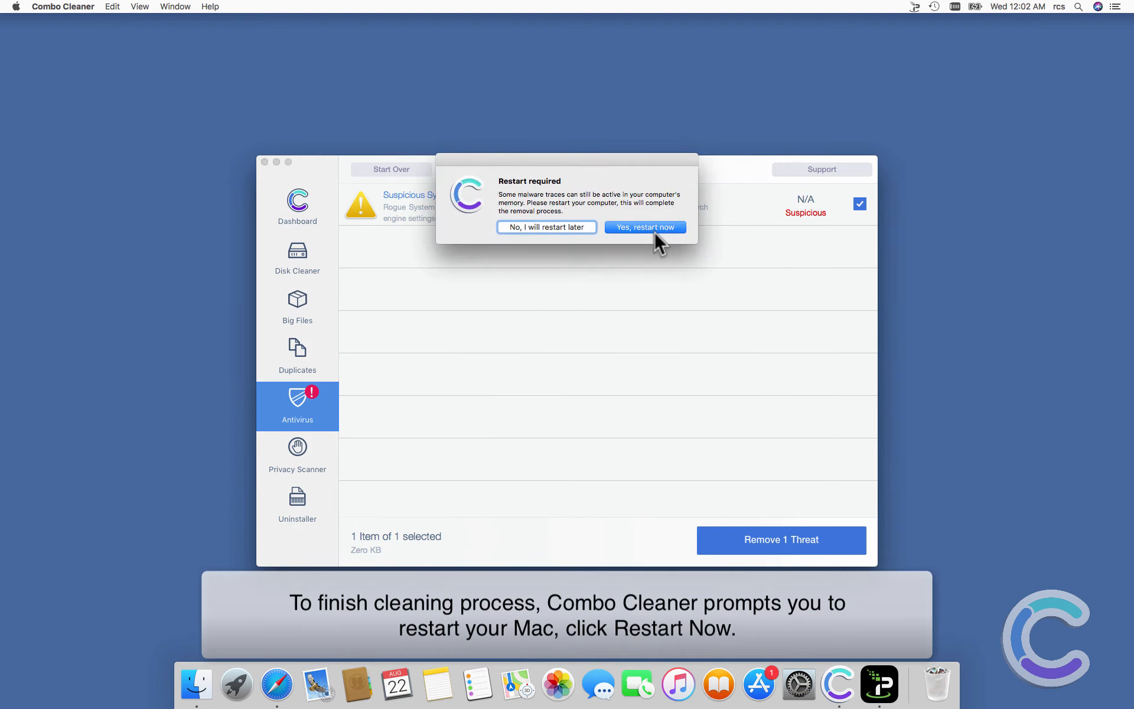
click(645, 227)
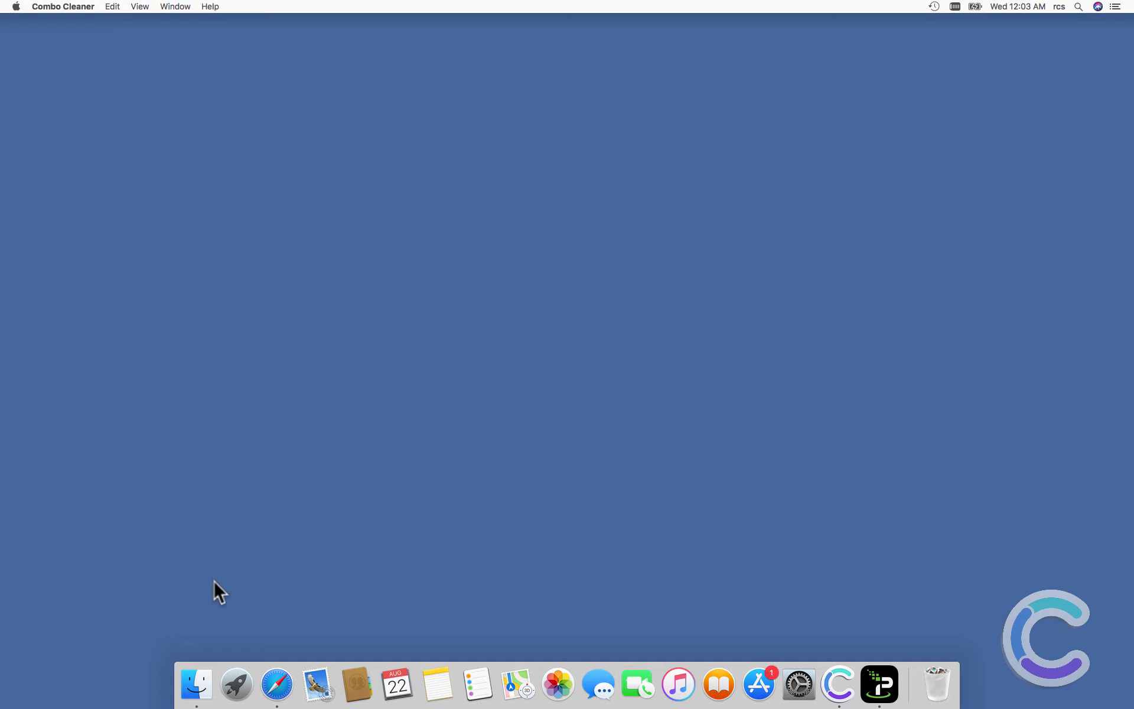
Step: Uninstall the AnySearch extension from Safari's Extensions preferences, leaving no extensions installed
click(277, 685)
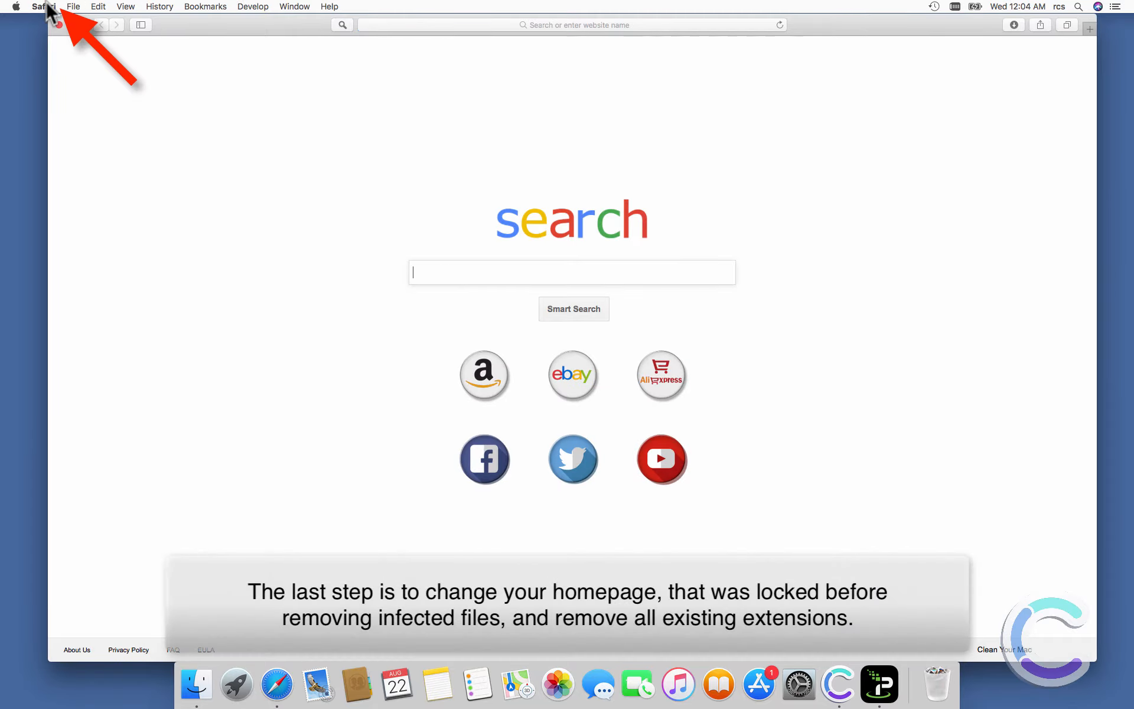
click(42, 6)
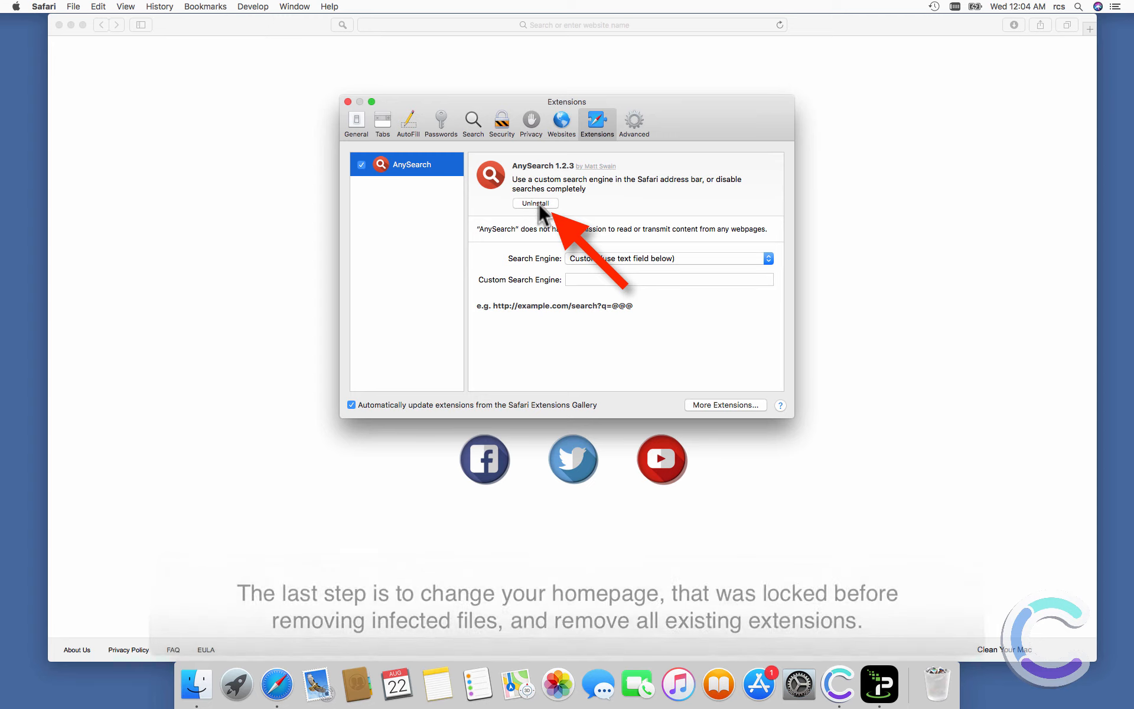
click(535, 204)
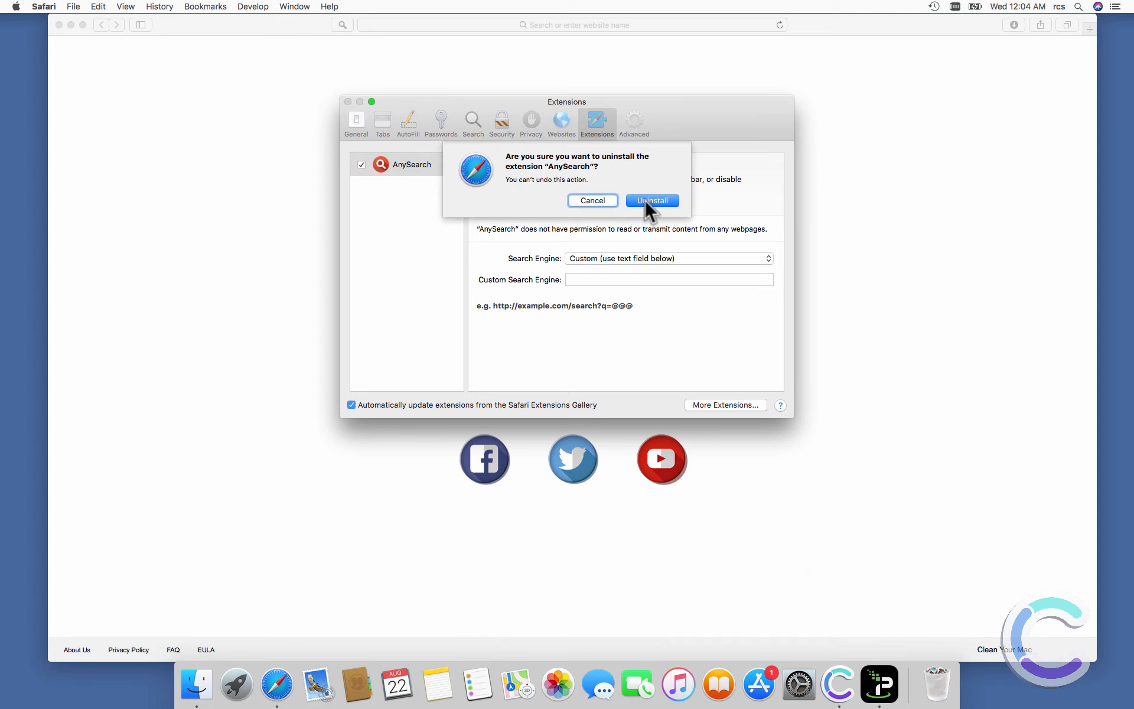
click(652, 200)
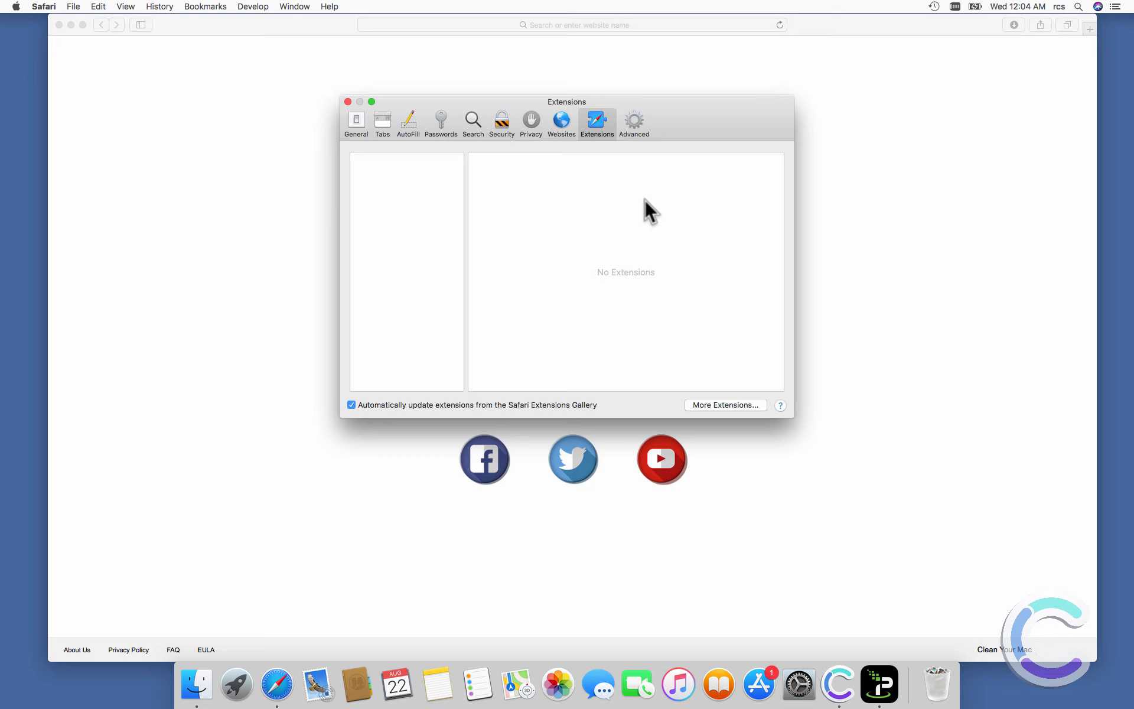
mouse_move(383, 121)
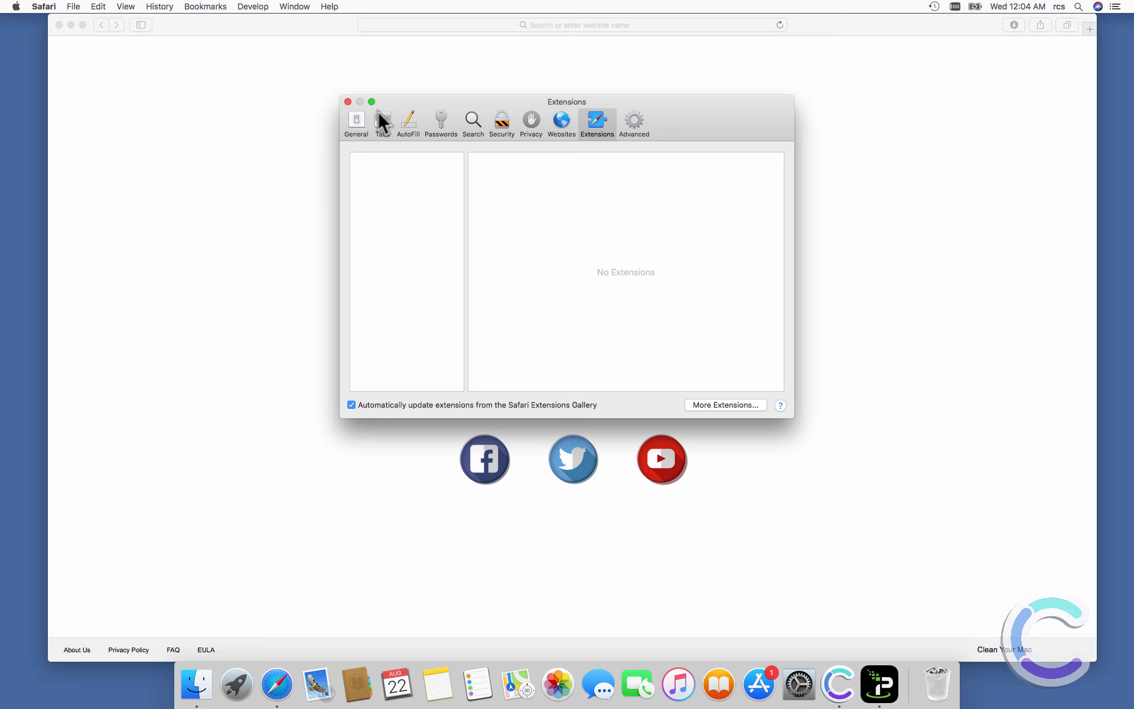
click(356, 121)
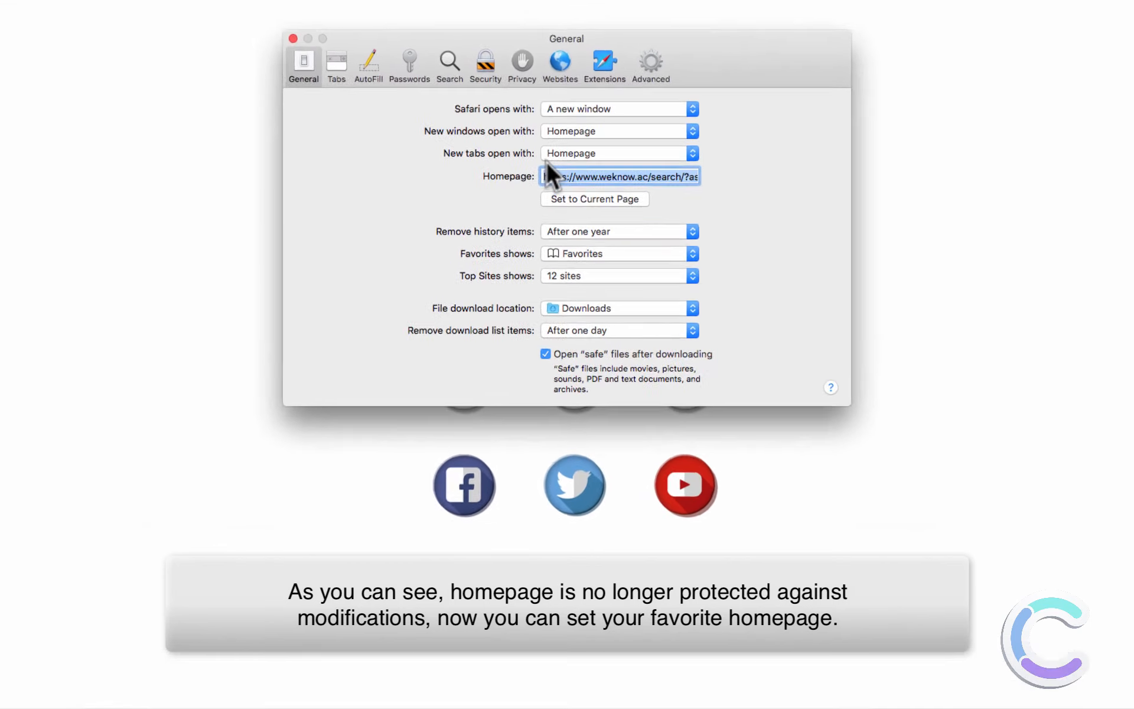
text(www)
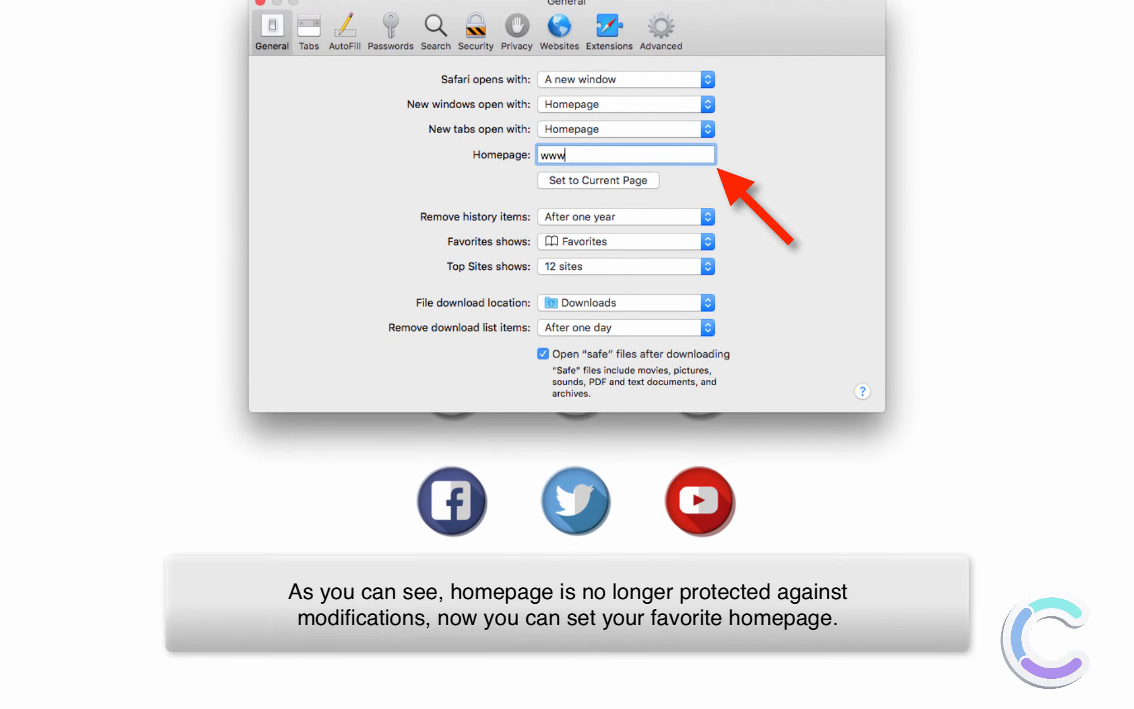
text(.google)
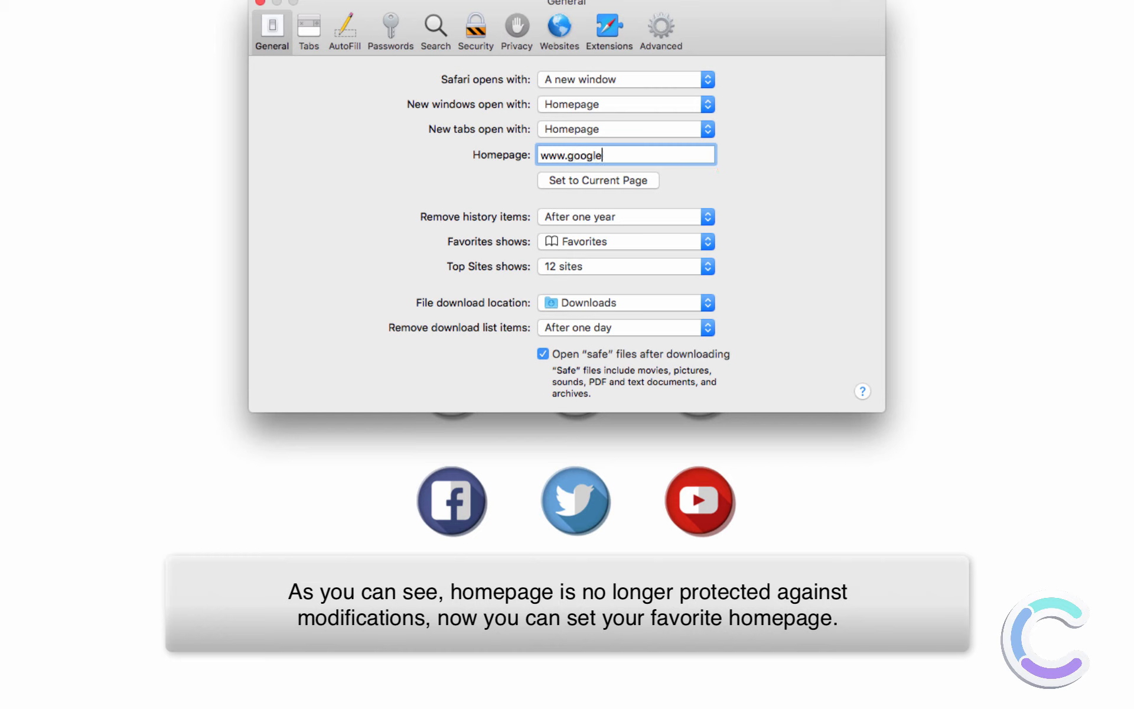
text(.co)
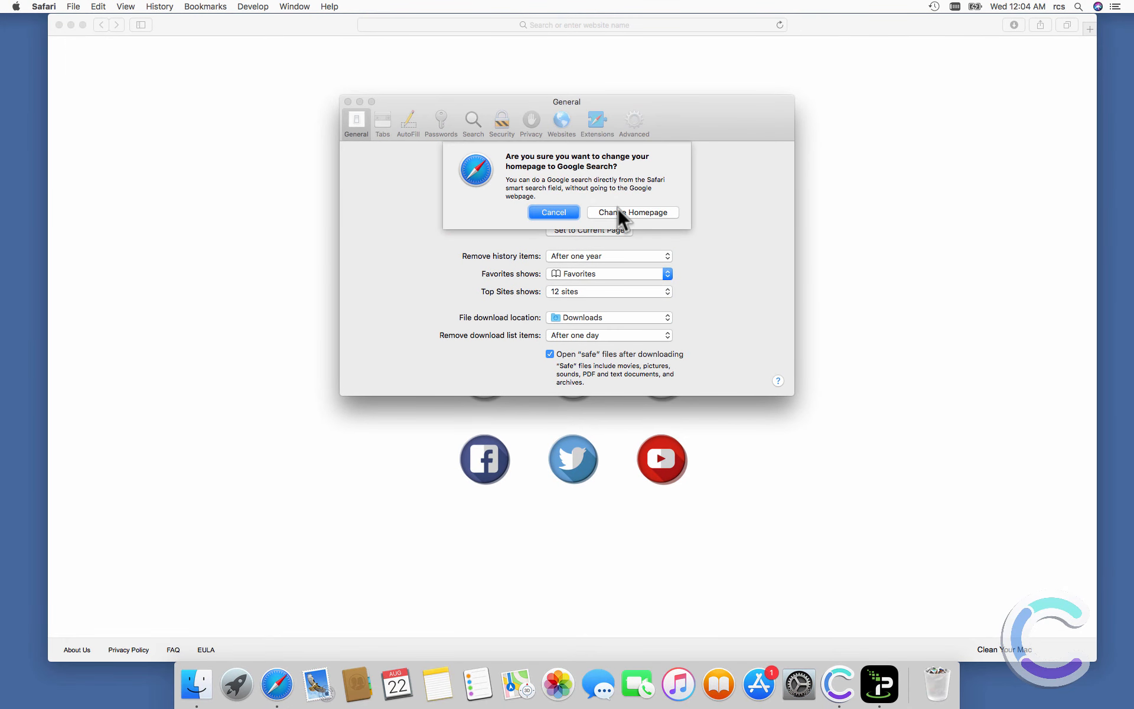
click(632, 212)
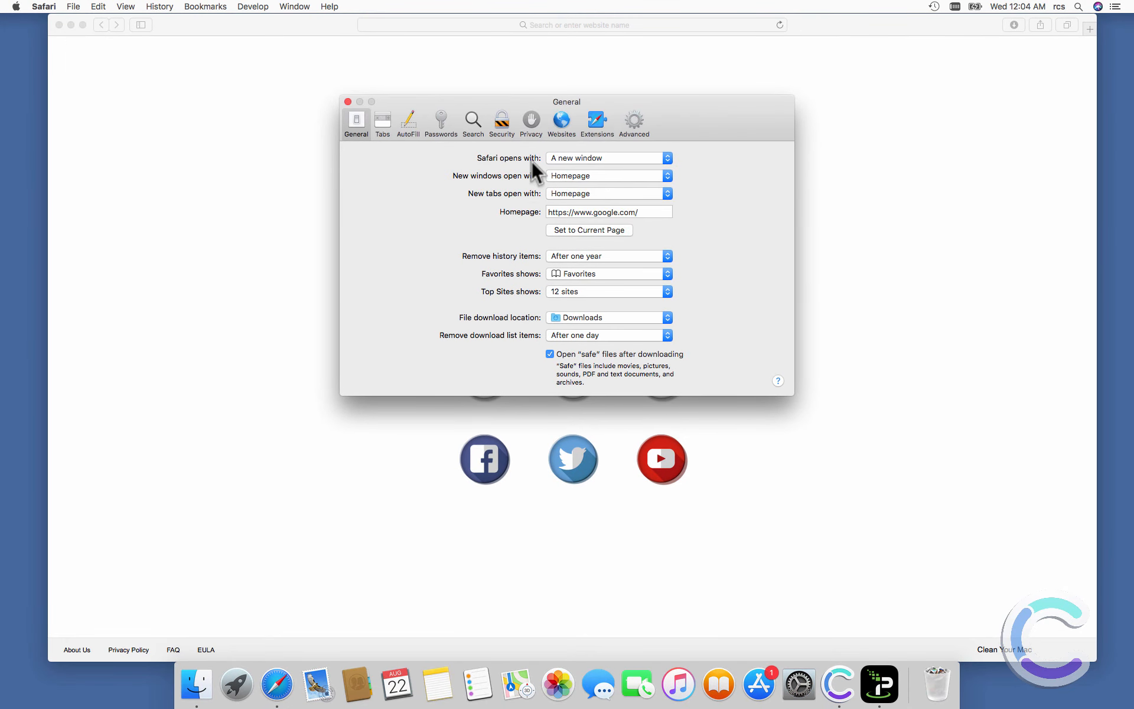
mouse_move(350, 108)
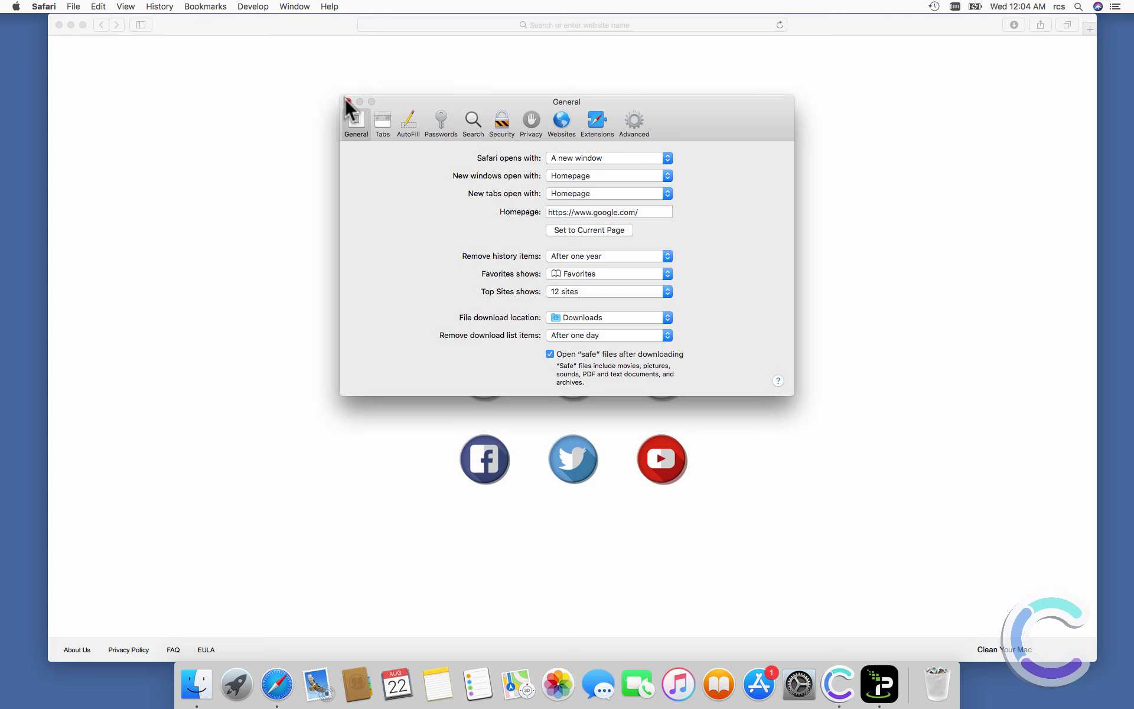
Step: Close Preferences and open a new tab showing the Google homepage
click(350, 102)
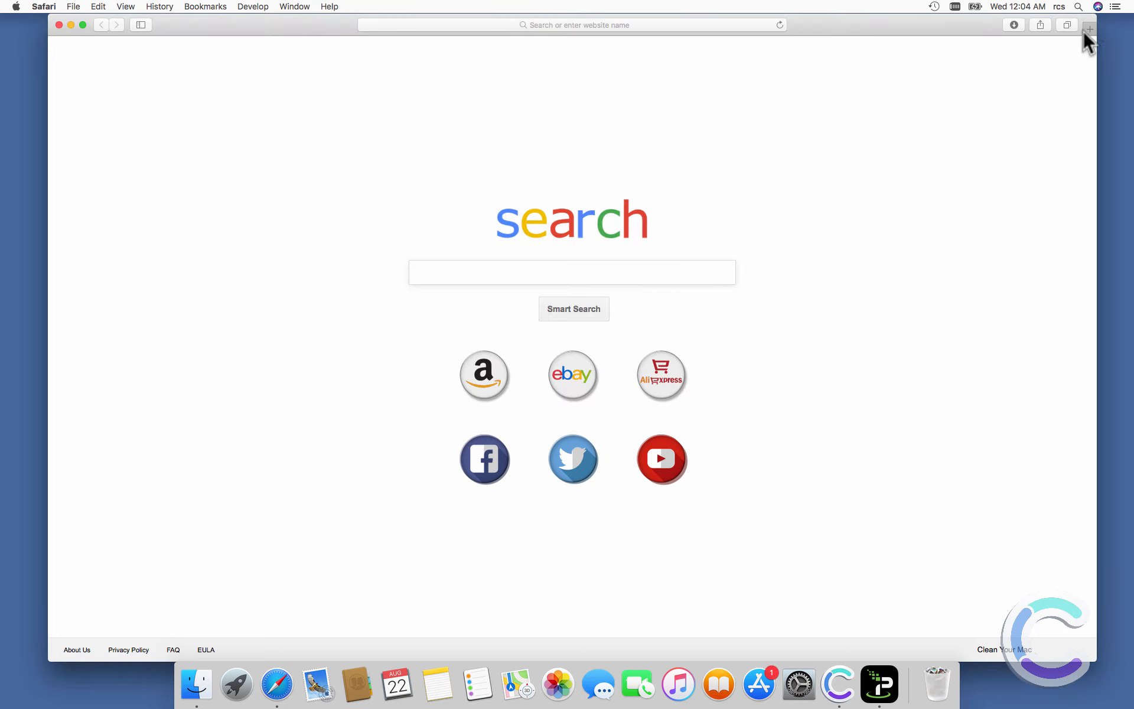
click(1089, 28)
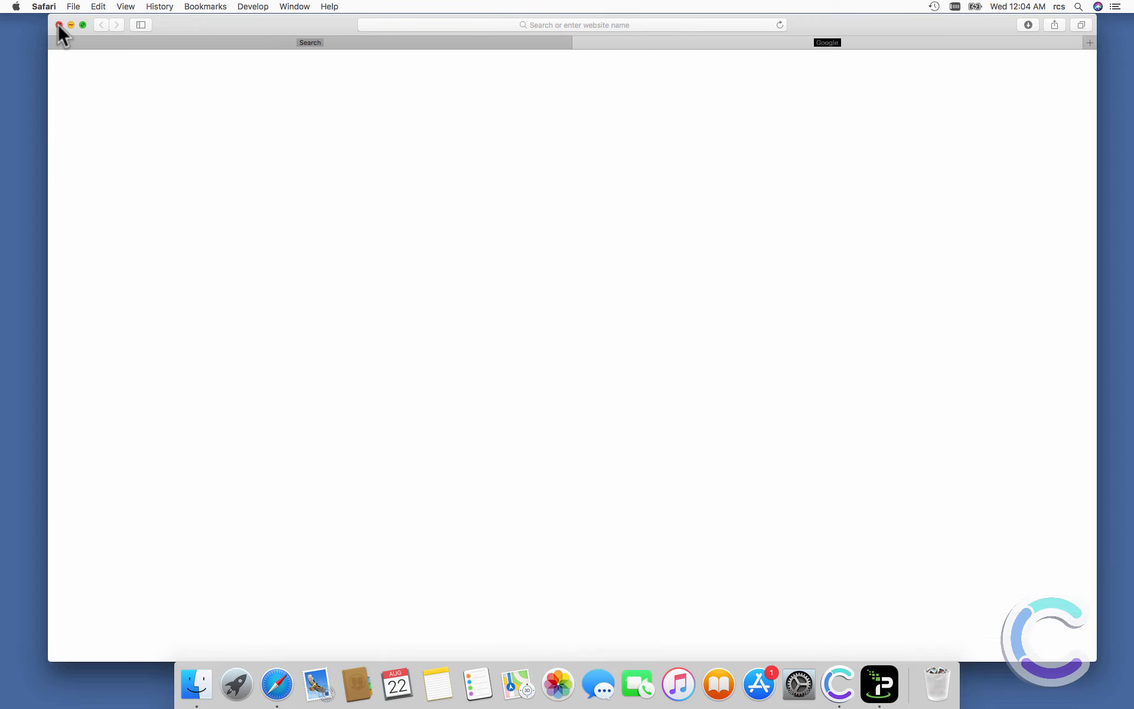
Step: Leave Safari and show the Applications folder in a Finder window
click(59, 25)
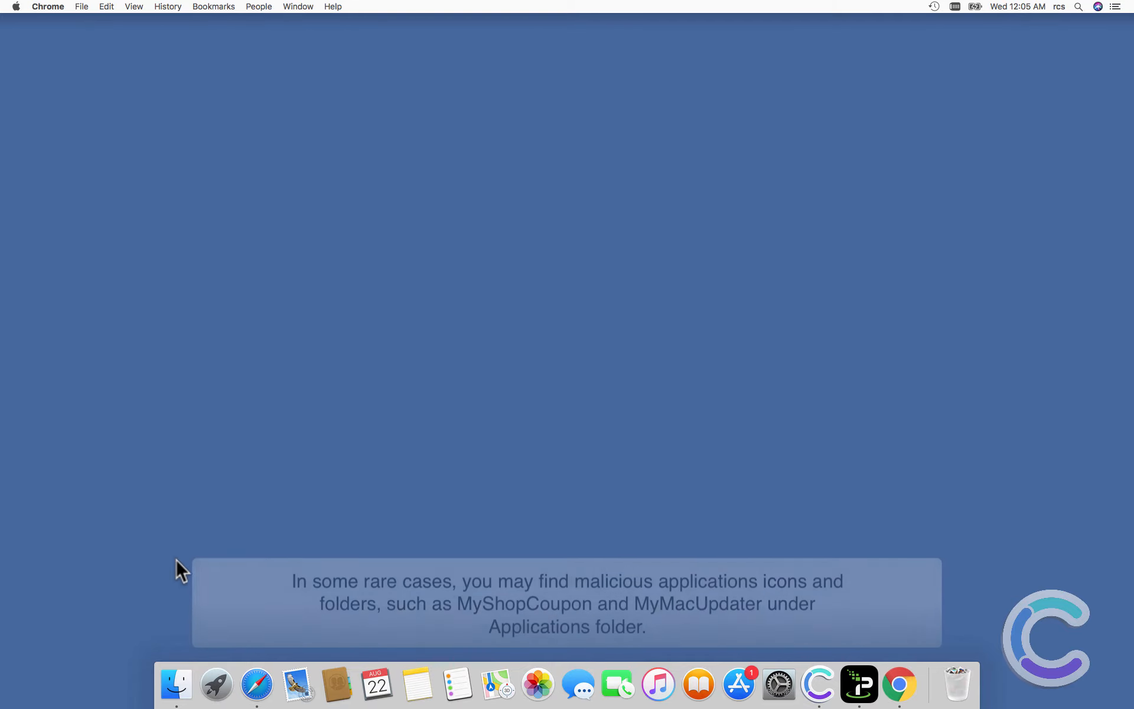
click(176, 683)
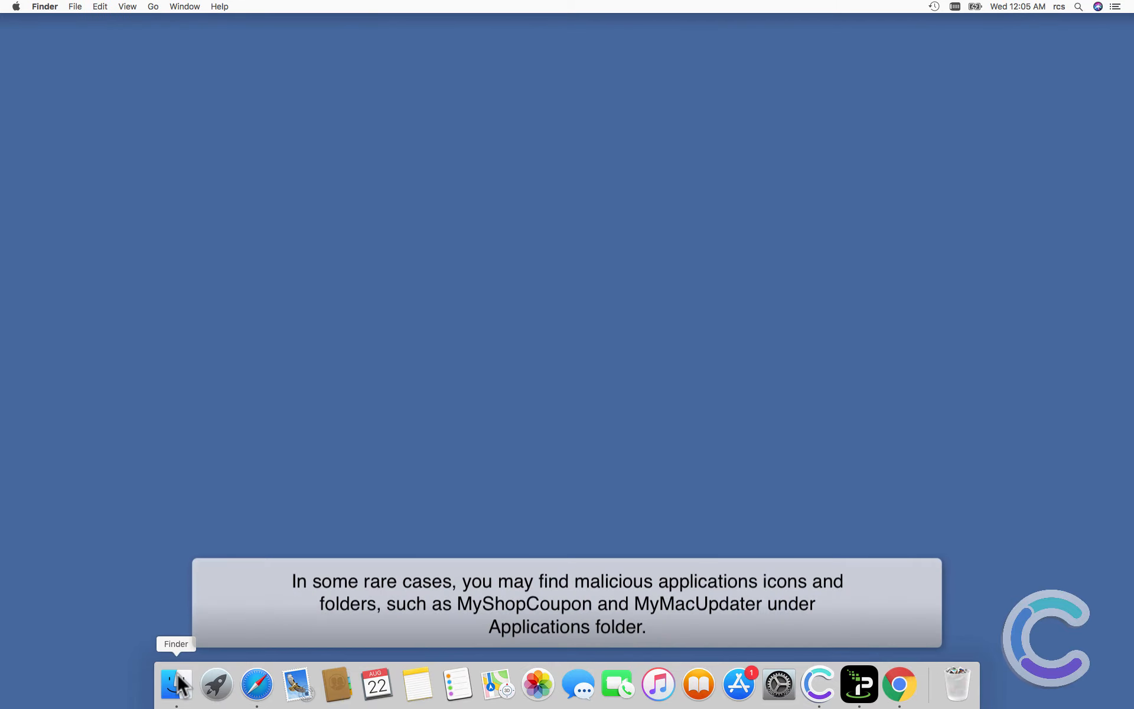
click(176, 684)
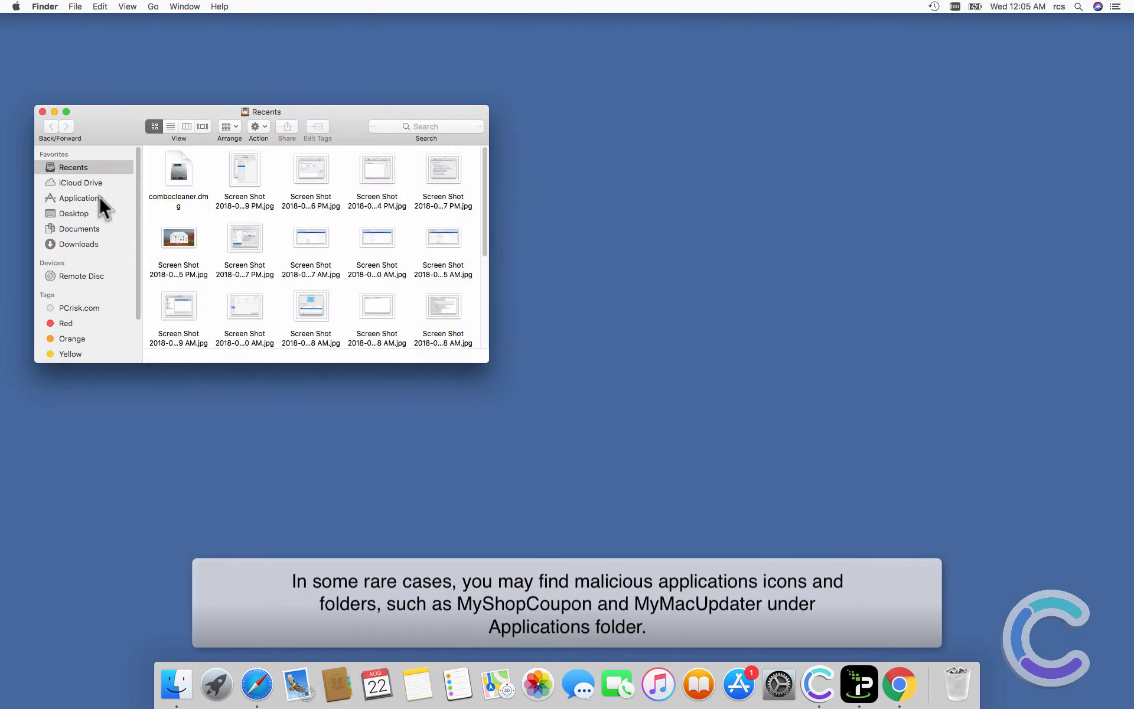
click(77, 199)
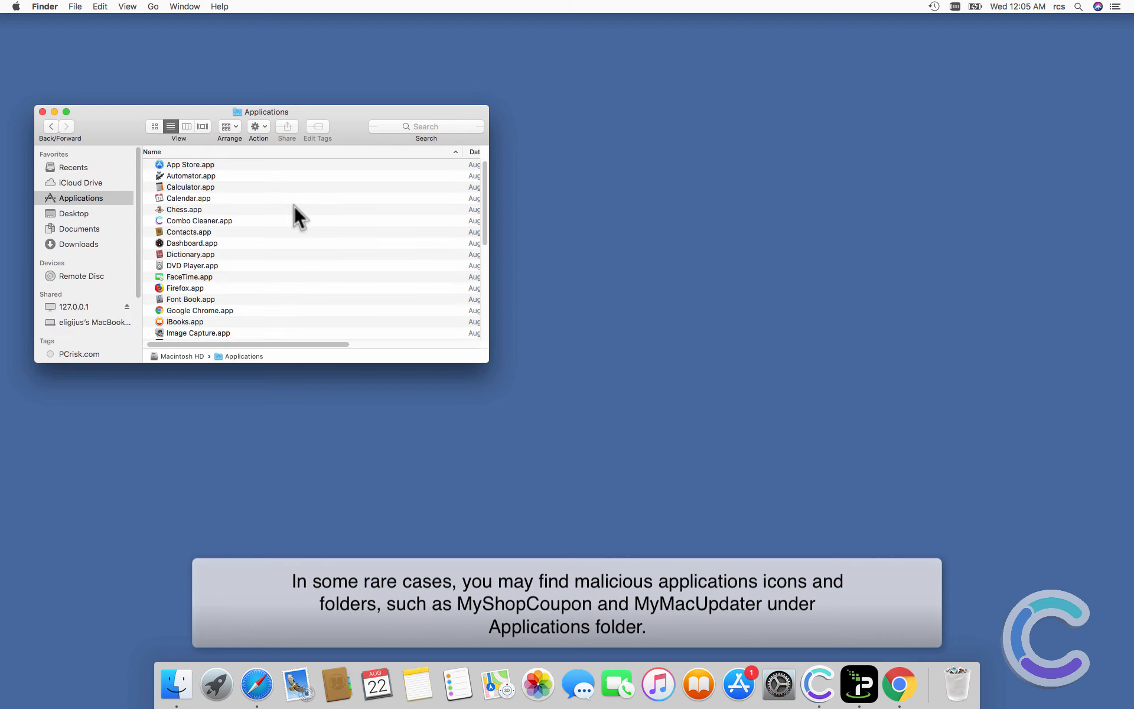
scroll(down, 3)
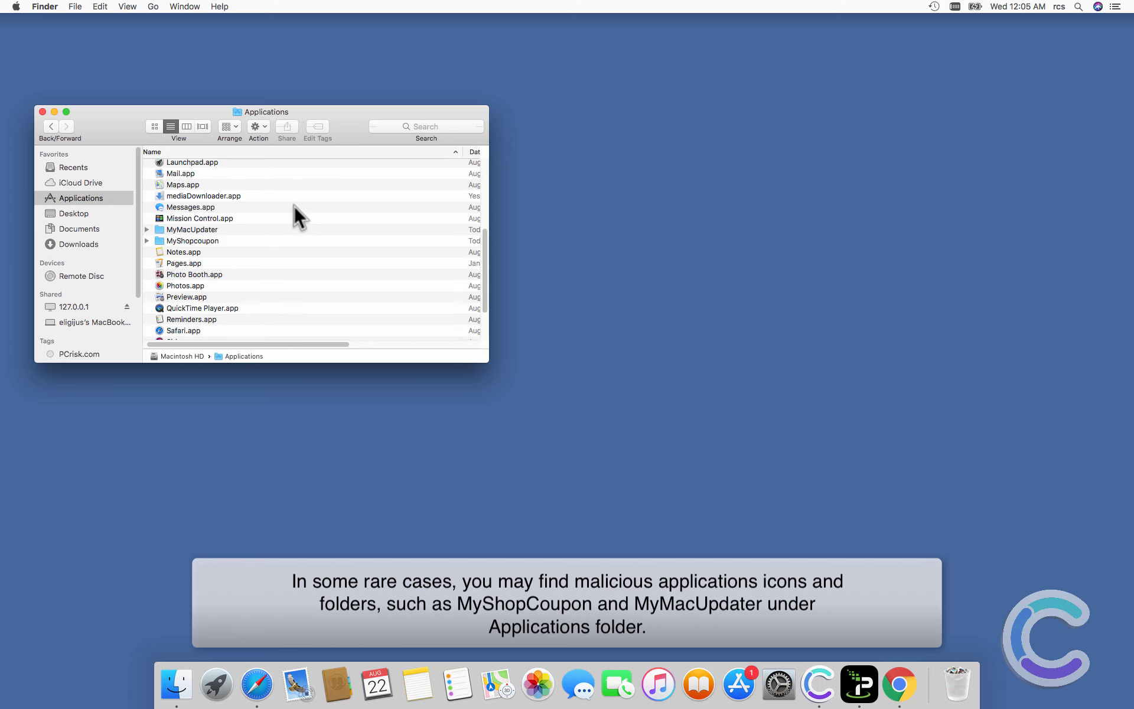
mouse_move(205, 224)
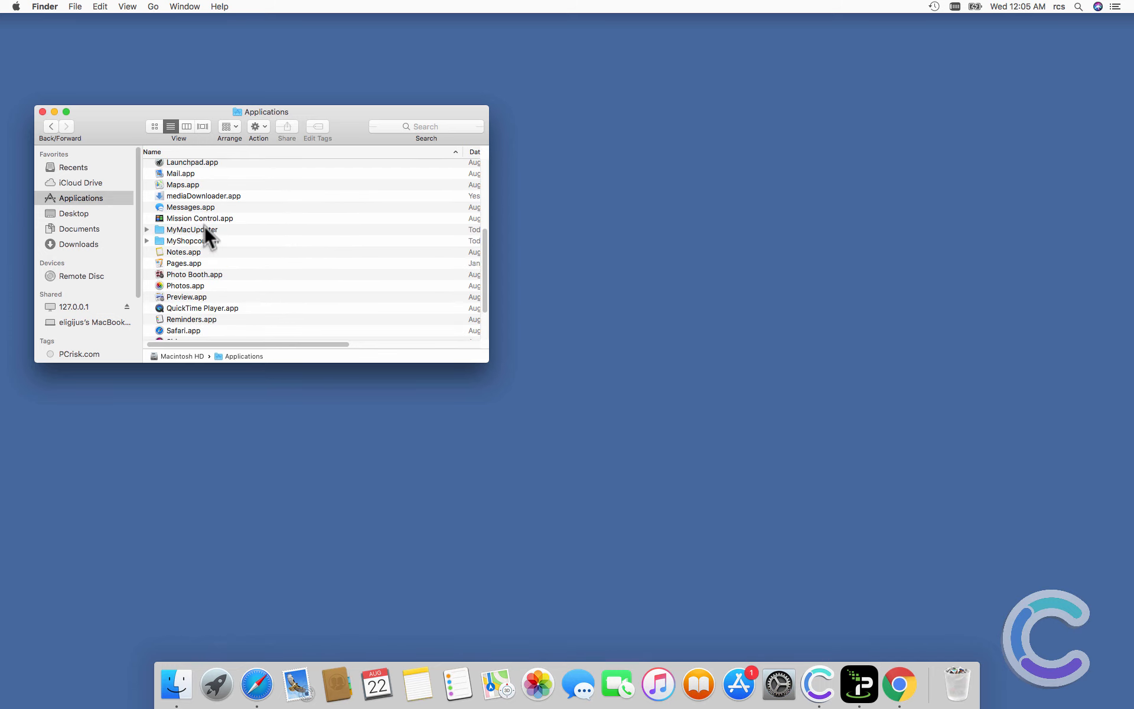
Step: Select MyMacUpdater and MyShopcoupon together and drag them to the Trash
click(191, 229)
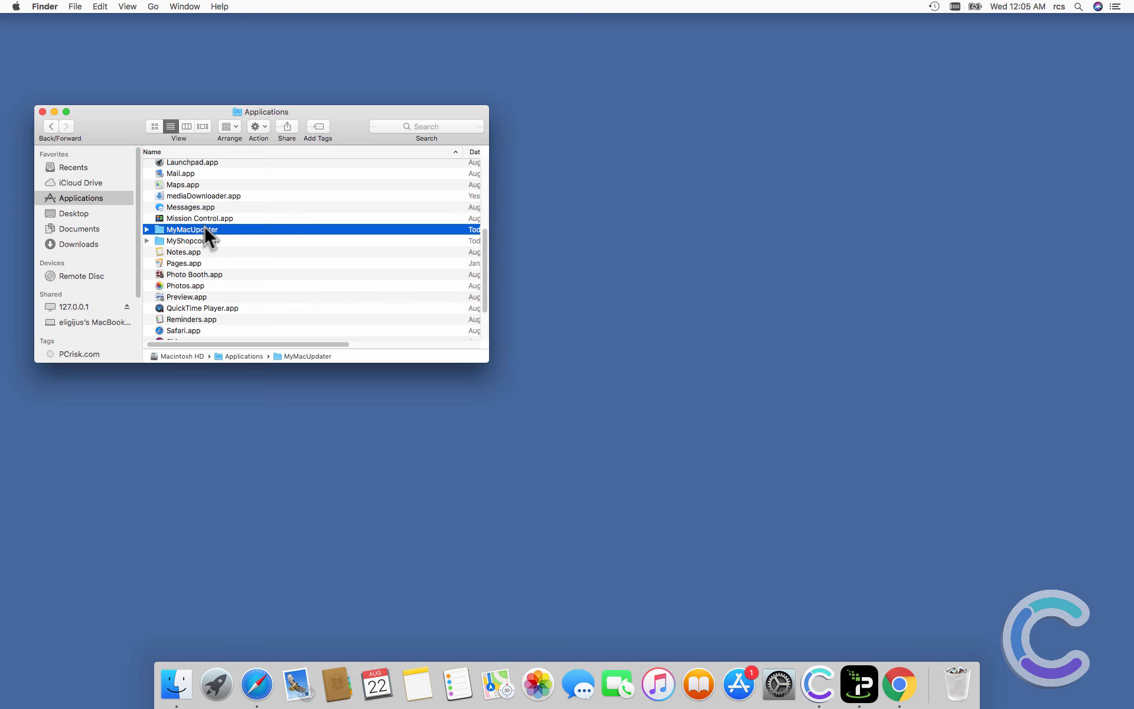
click(191, 240)
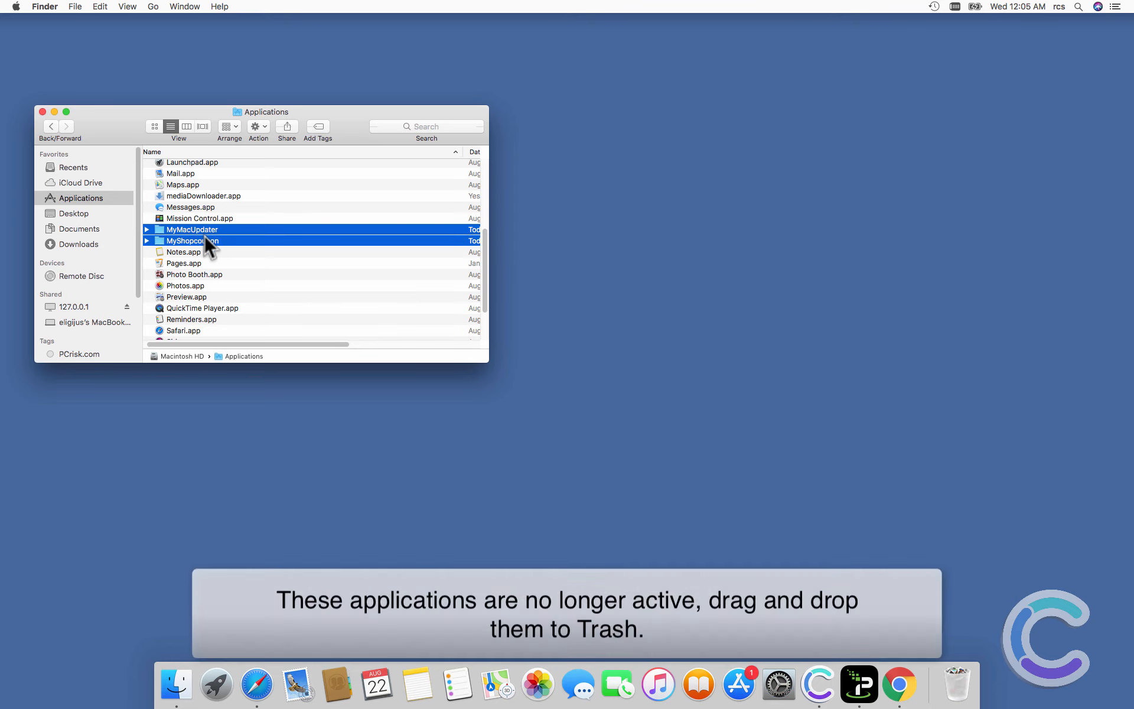
drag(202, 240, 789, 419)
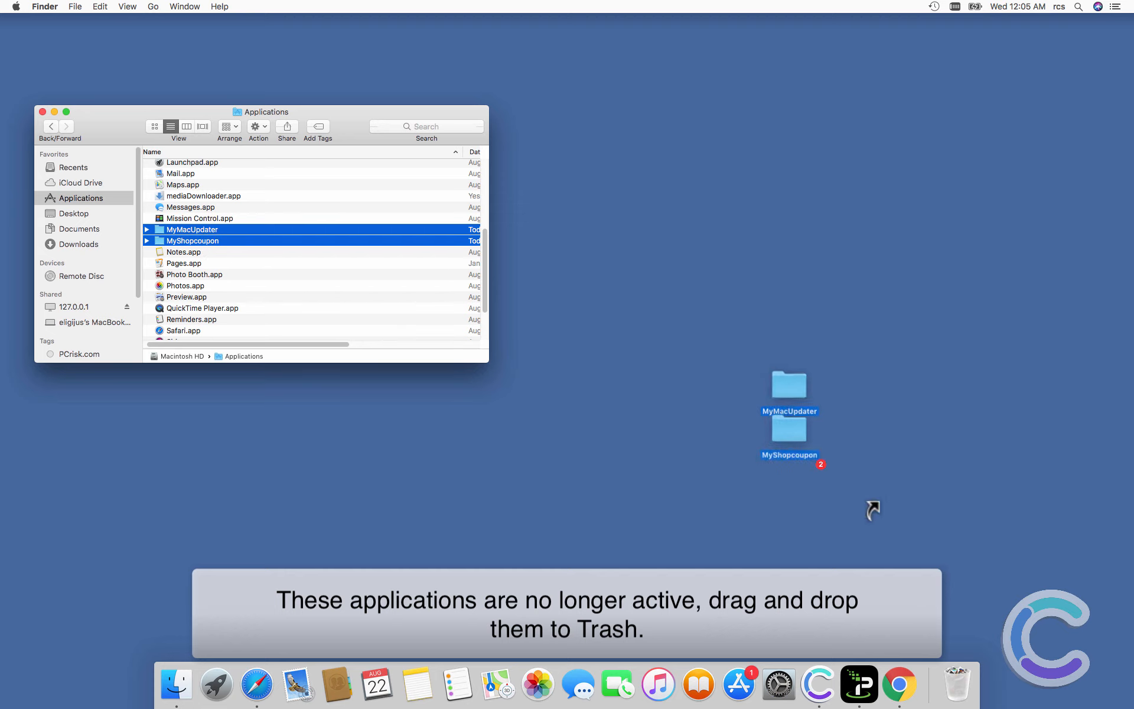